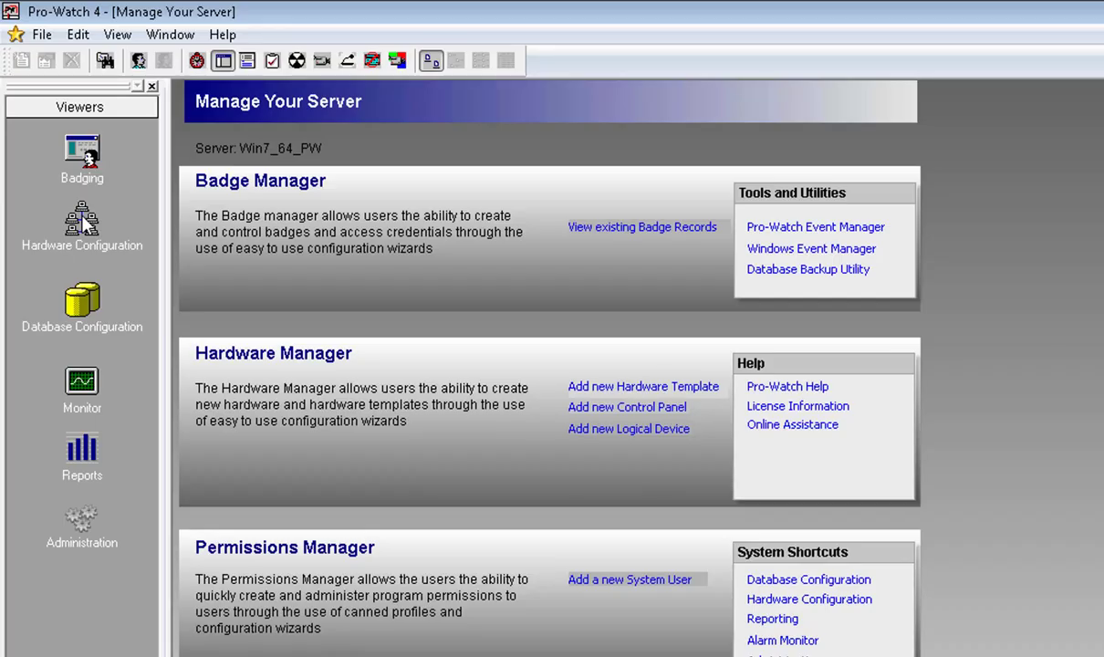
Step: Go to Hardware Configuration and bring up the New options on the Panels node
{"action": "left_click", "coordinate": [80, 219]}
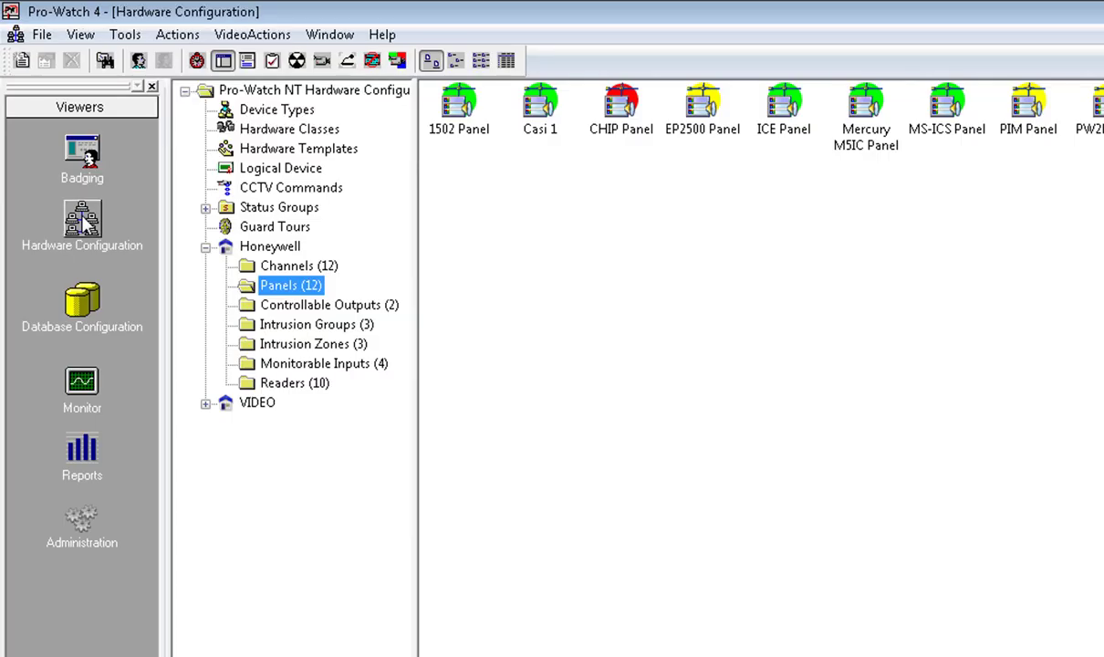
{"action": "mouse_move", "coordinate": [107, 227]}
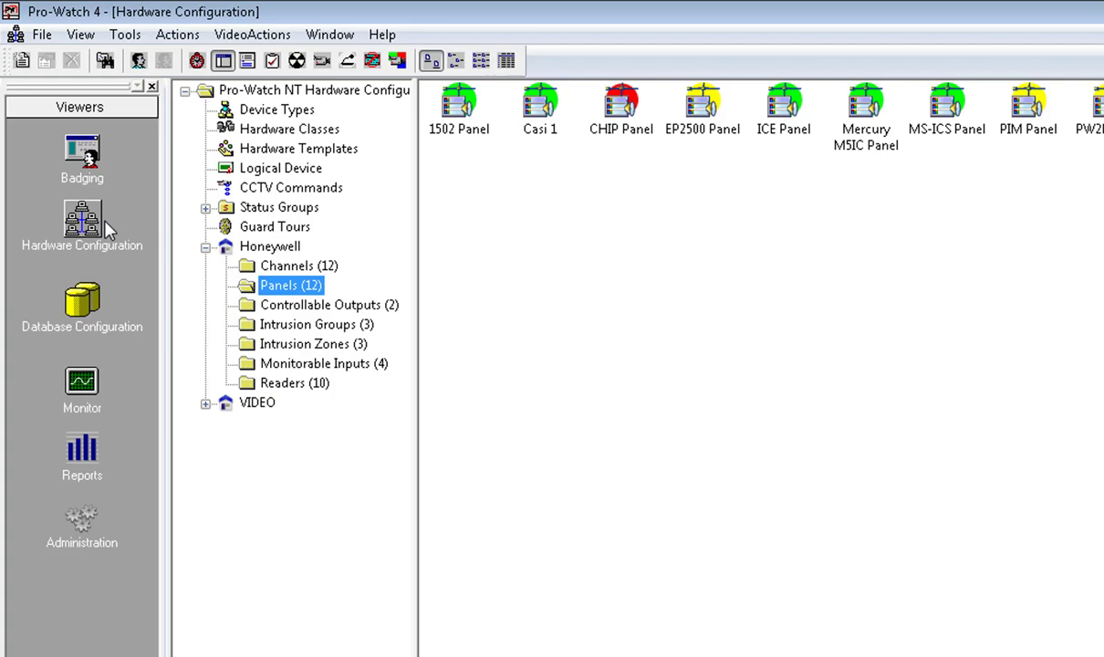
{"action": "mouse_move", "coordinate": [288, 284]}
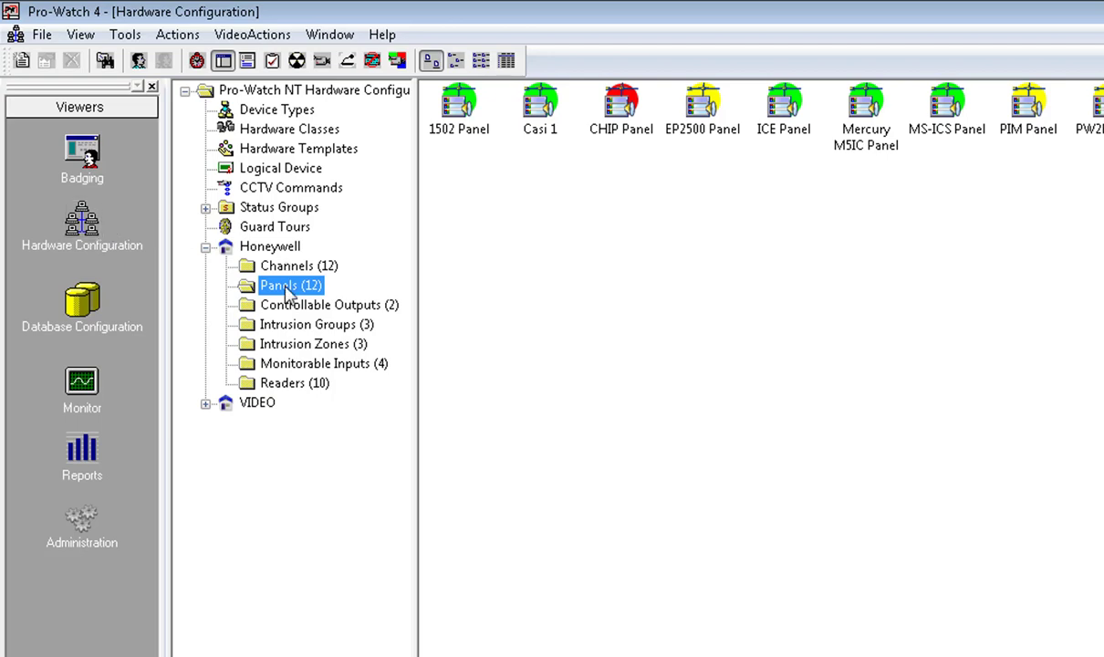
{"action": "right_click", "coordinate": [290, 284]}
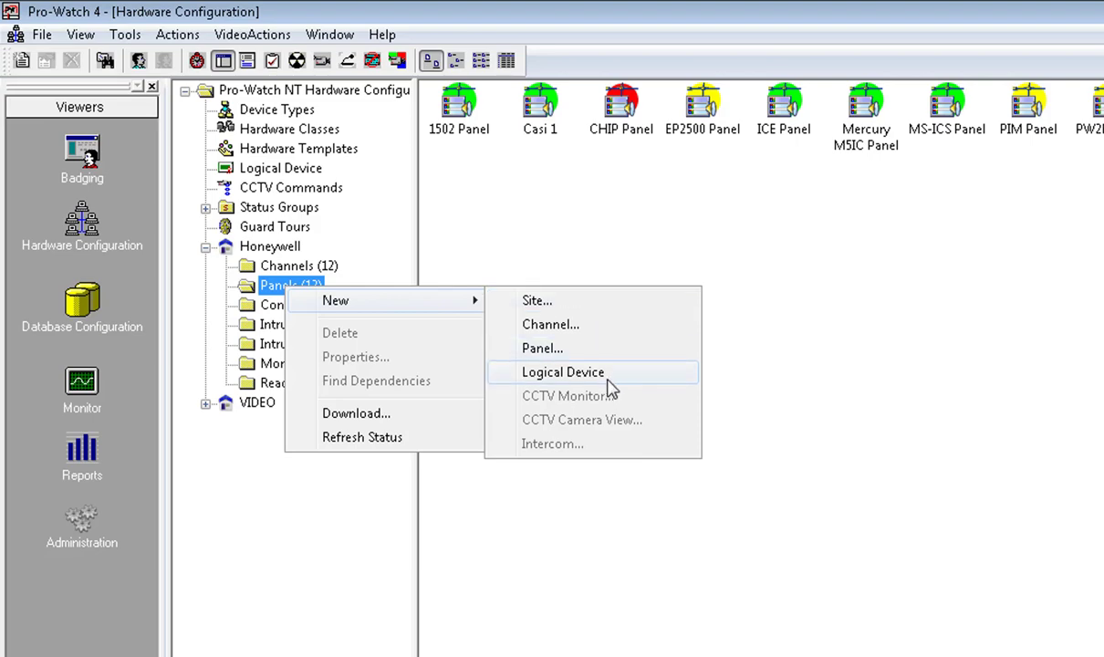
Step: Begin a new logical device with the description 'Elevator Reader'
{"action": "left_click", "coordinate": [562, 372]}
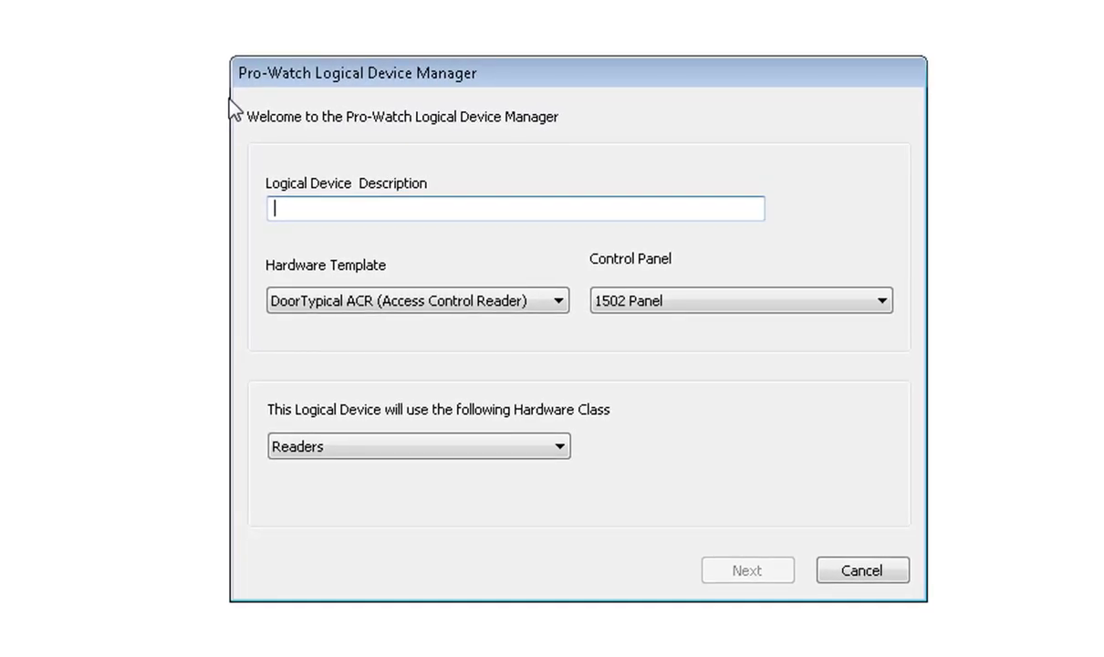
{"action": "type", "text": "El"}
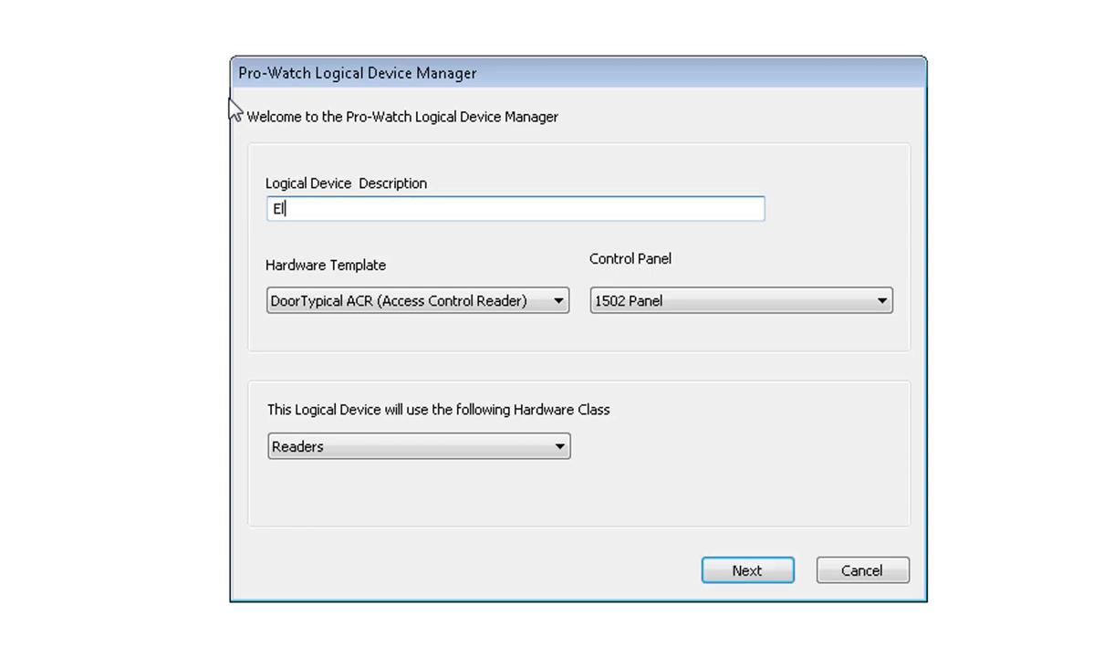
{"action": "type", "text": "levator"}
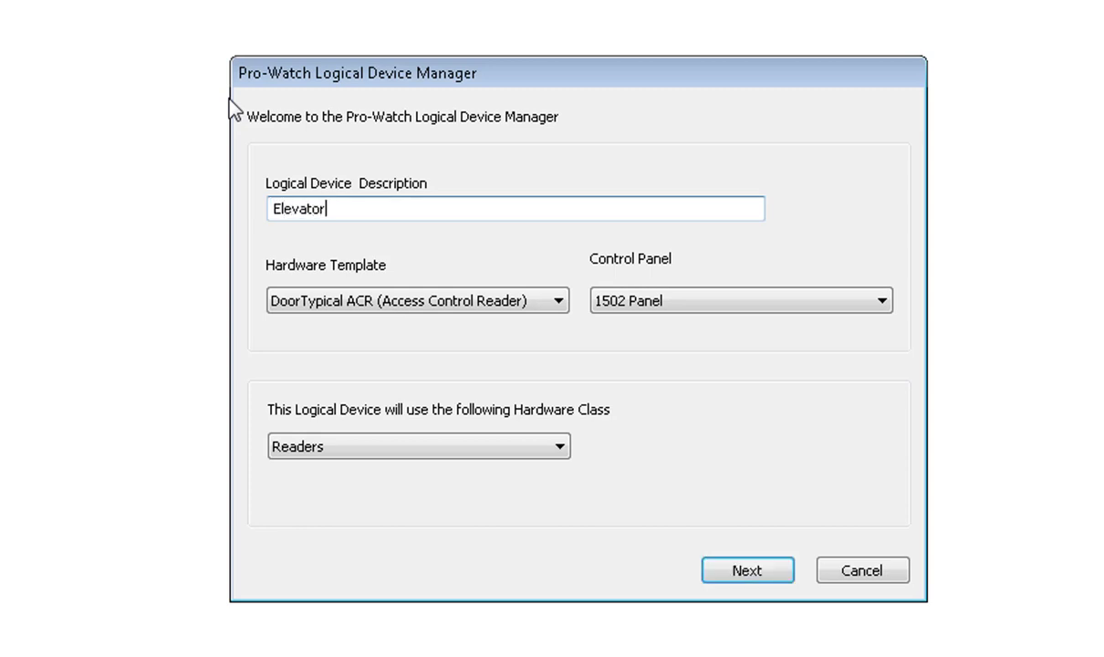
{"action": "type", "text": "Reader"}
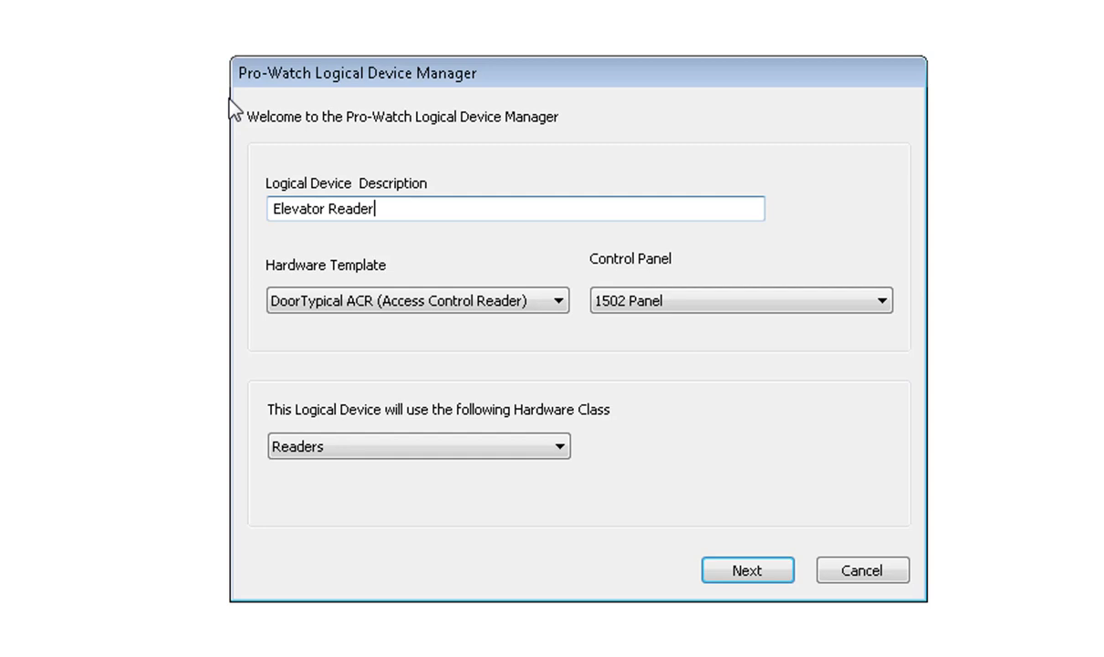
Step: Use the Elevator Reader hardware template on the PW6K Panel and proceed to reader selection
{"action": "left_click", "coordinate": [416, 301]}
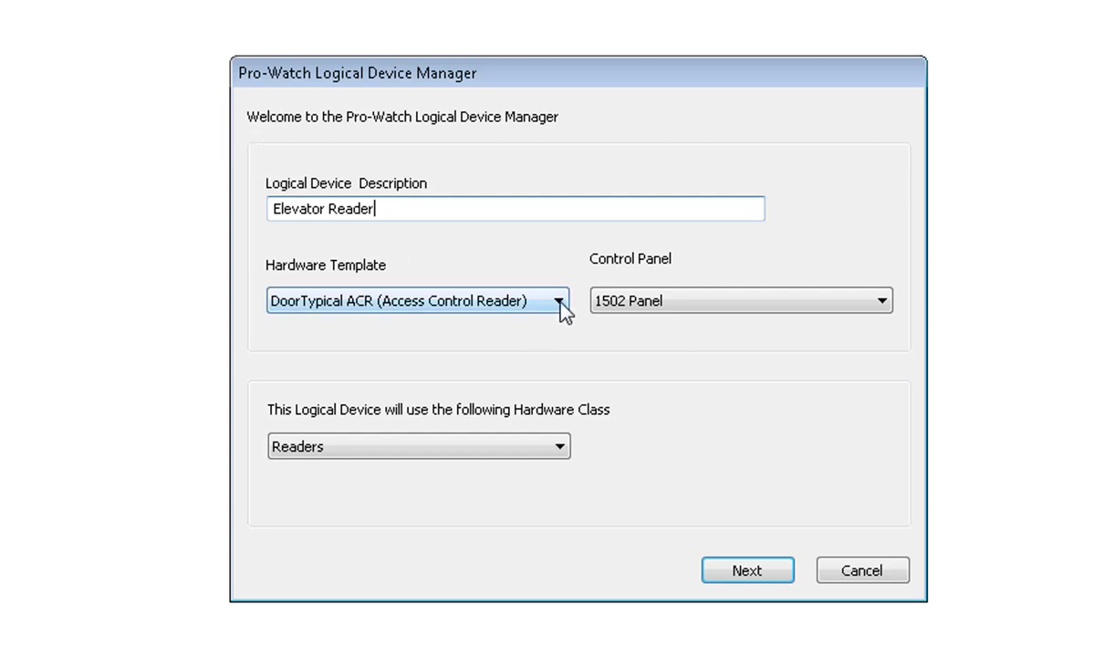
{"action": "left_click", "coordinate": [553, 299]}
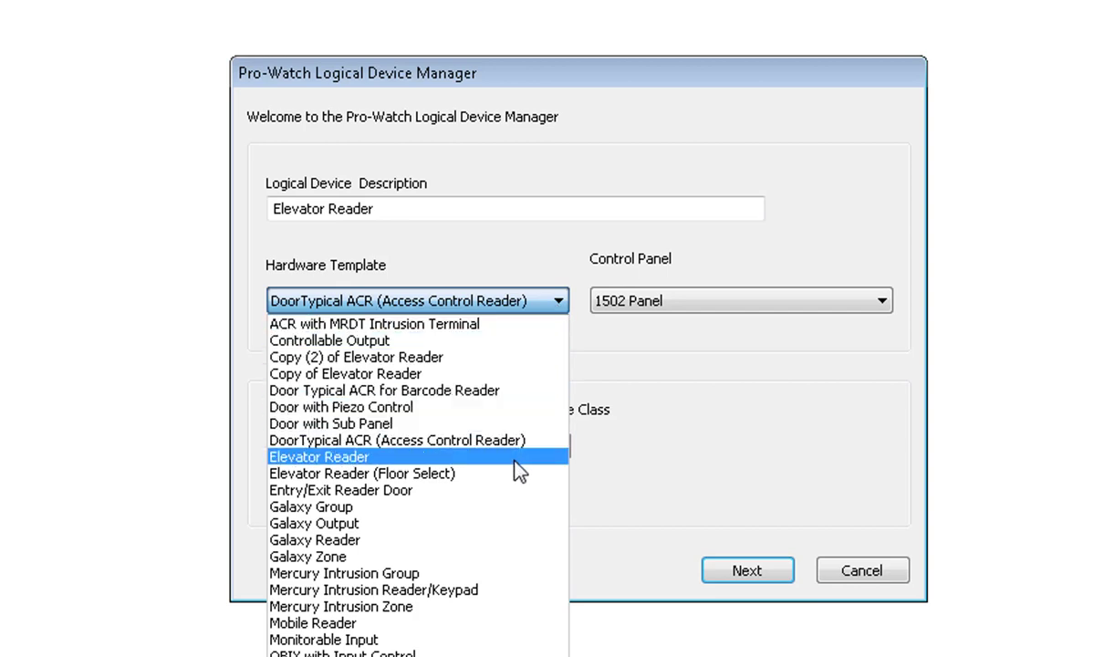
{"action": "left_click", "coordinate": [317, 457]}
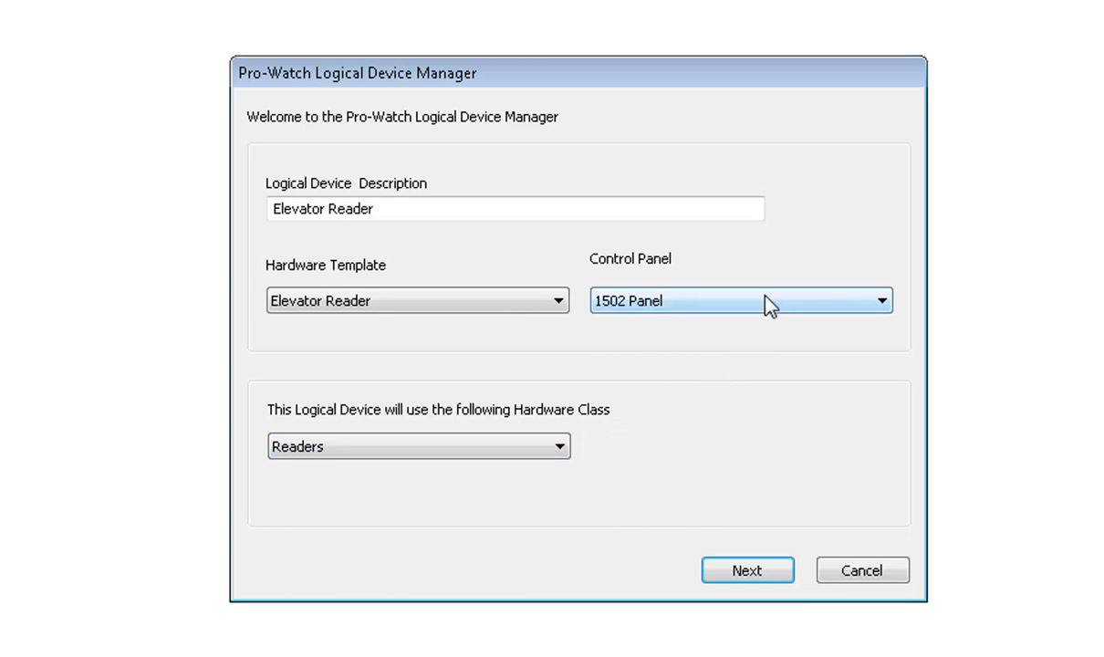
{"action": "left_click", "coordinate": [876, 301]}
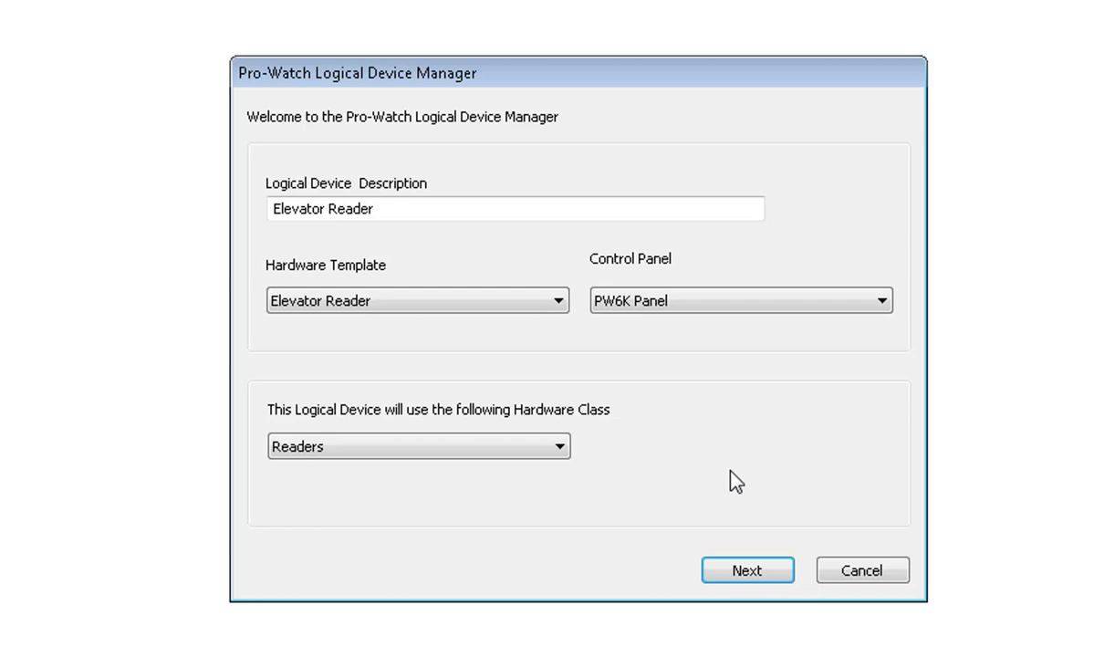
{"action": "mouse_move", "coordinate": [733, 493]}
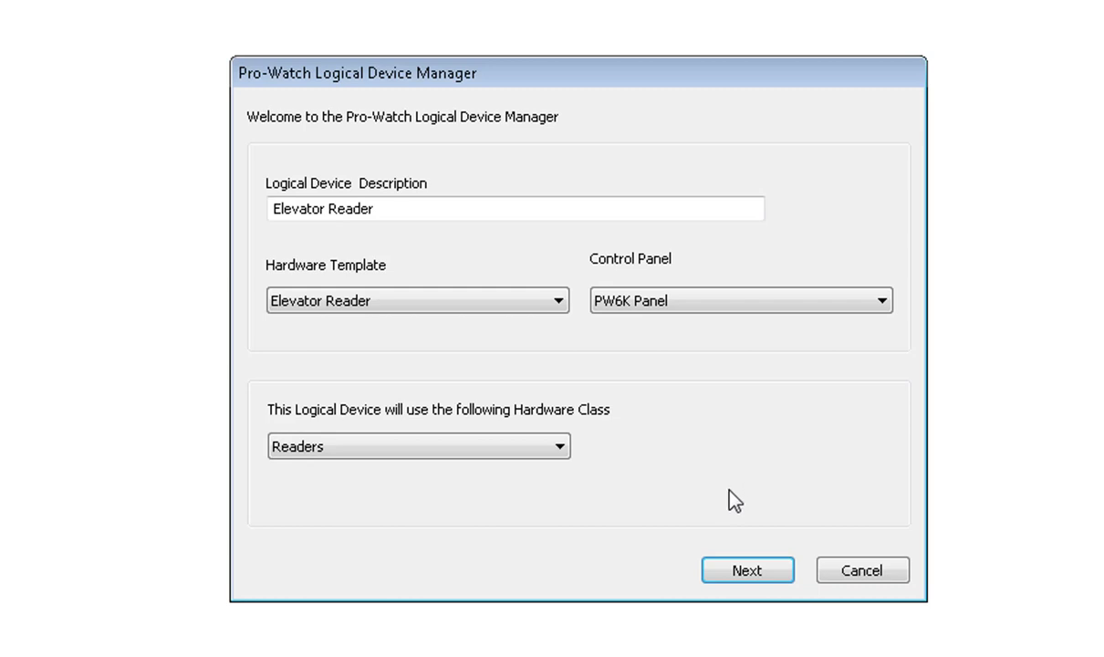
{"action": "left_click", "coordinate": [746, 569]}
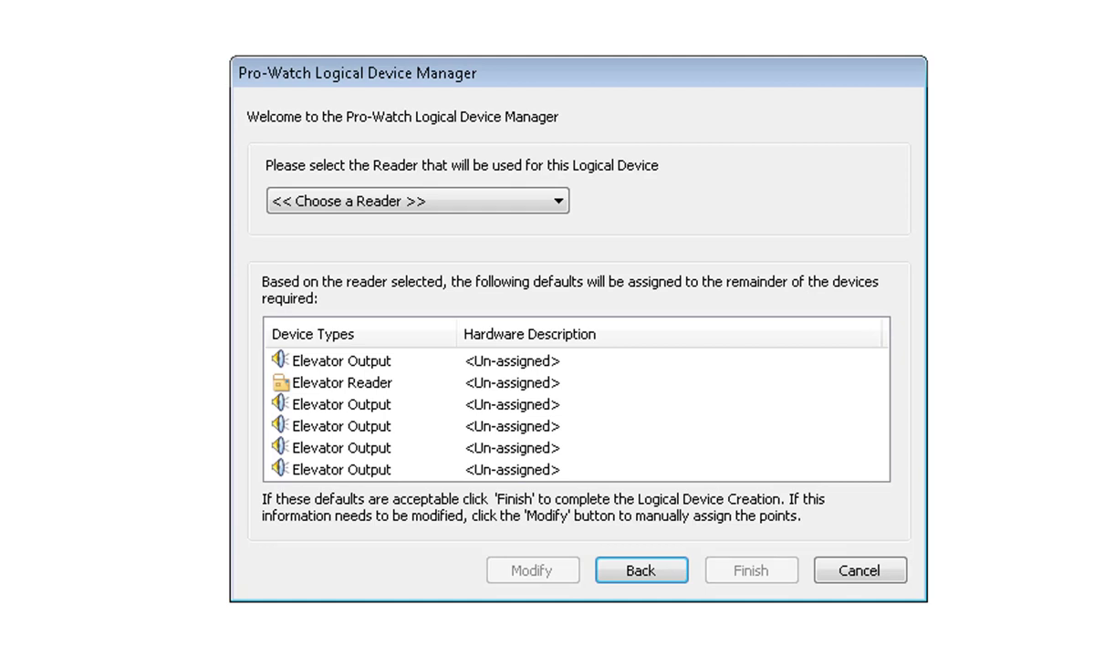
Step: Choose the reader for the Elevator Reader logical device and finish the wizard
{"action": "left_click", "coordinate": [551, 199]}
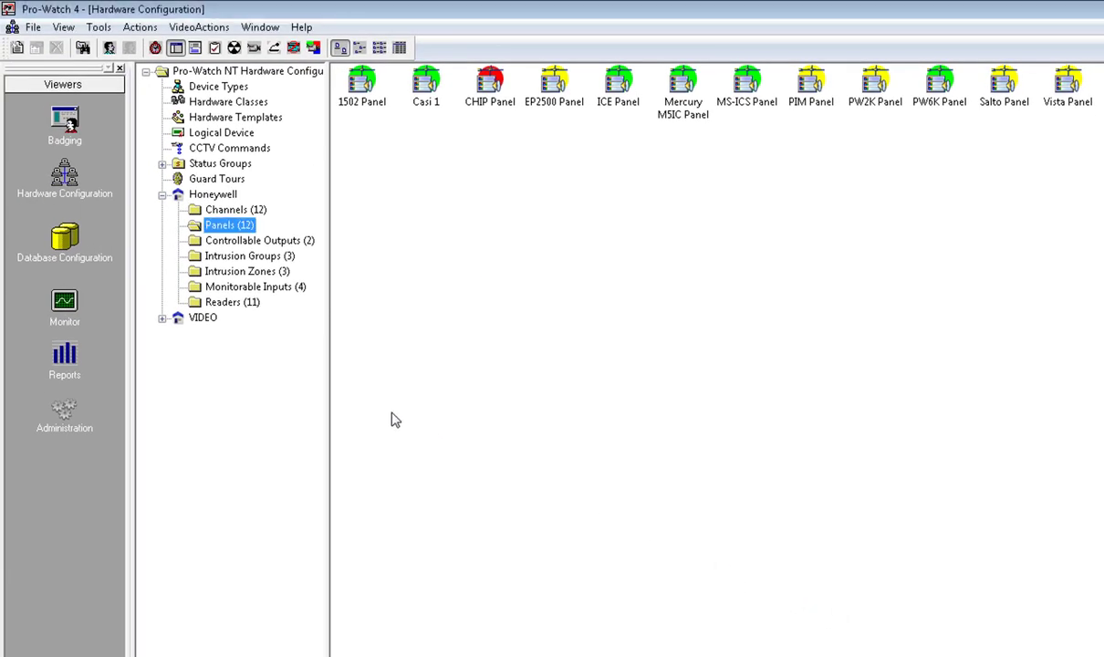
Step: View the Elevator Reader's properties under Readers and show its Logical Device Details
{"action": "left_click", "coordinate": [233, 302]}
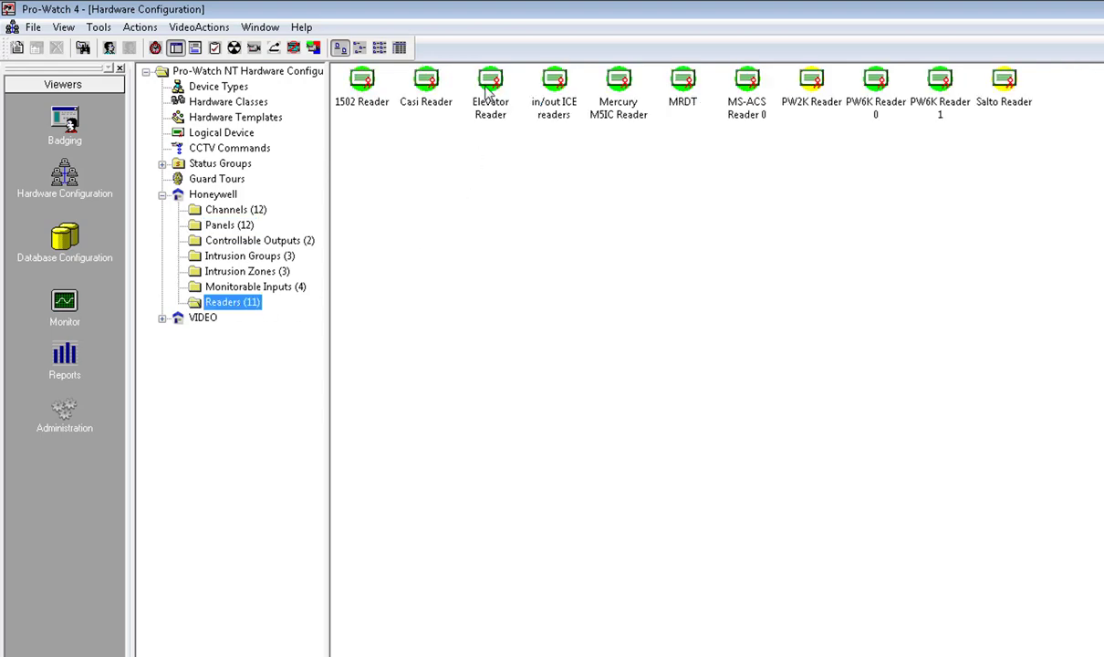
{"action": "right_click", "coordinate": [489, 82]}
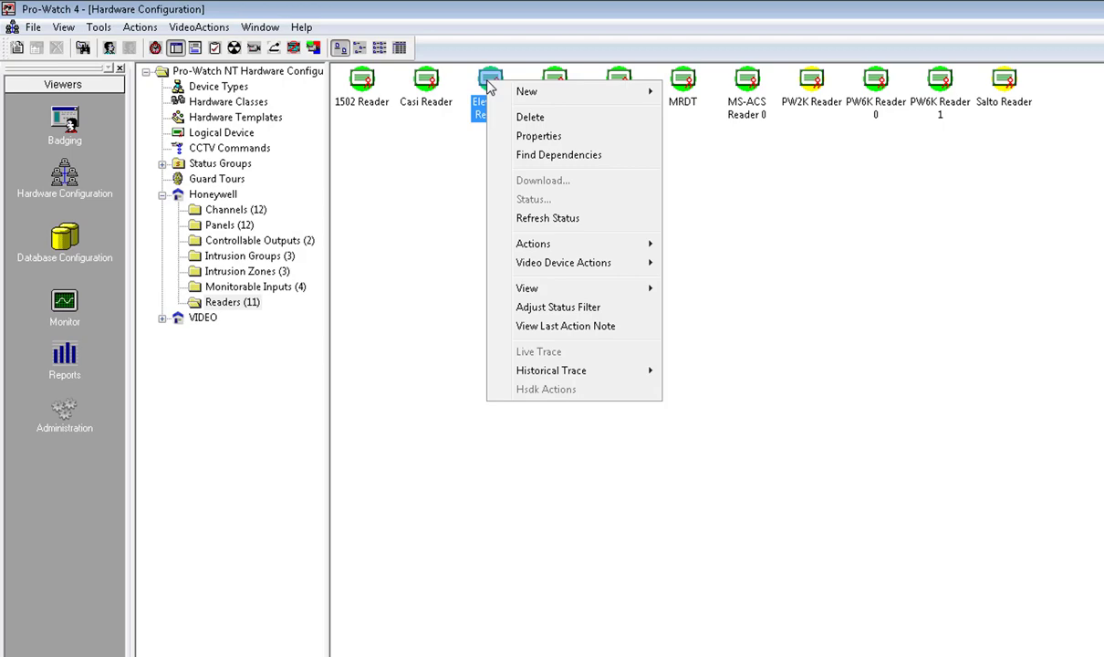
{"action": "left_click", "coordinate": [539, 135]}
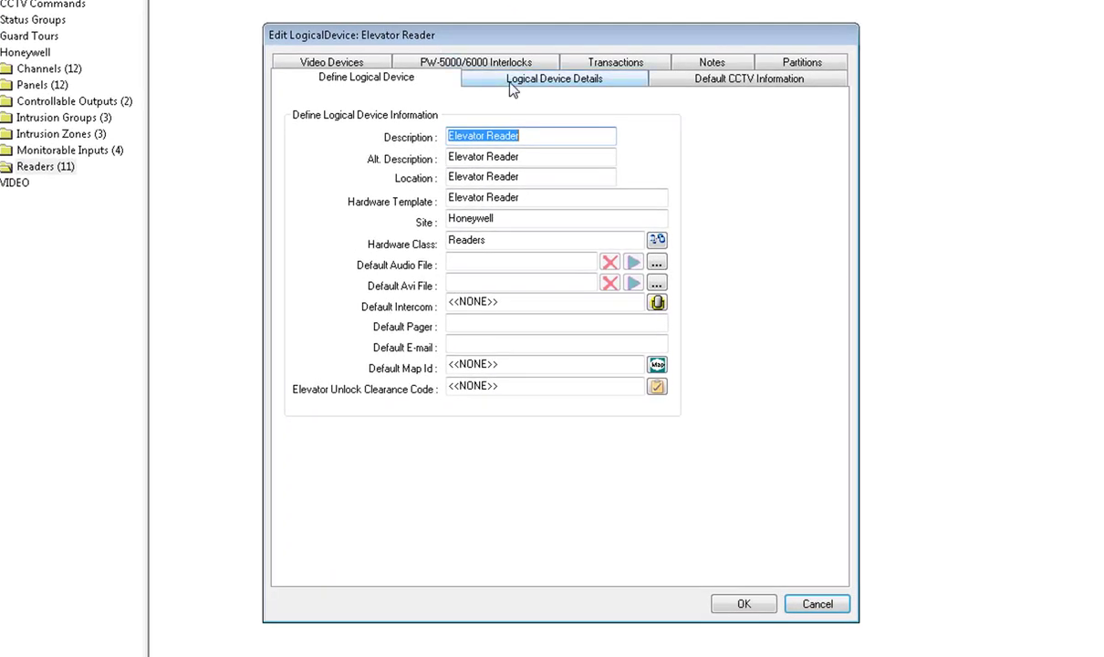
{"action": "left_click", "coordinate": [552, 77]}
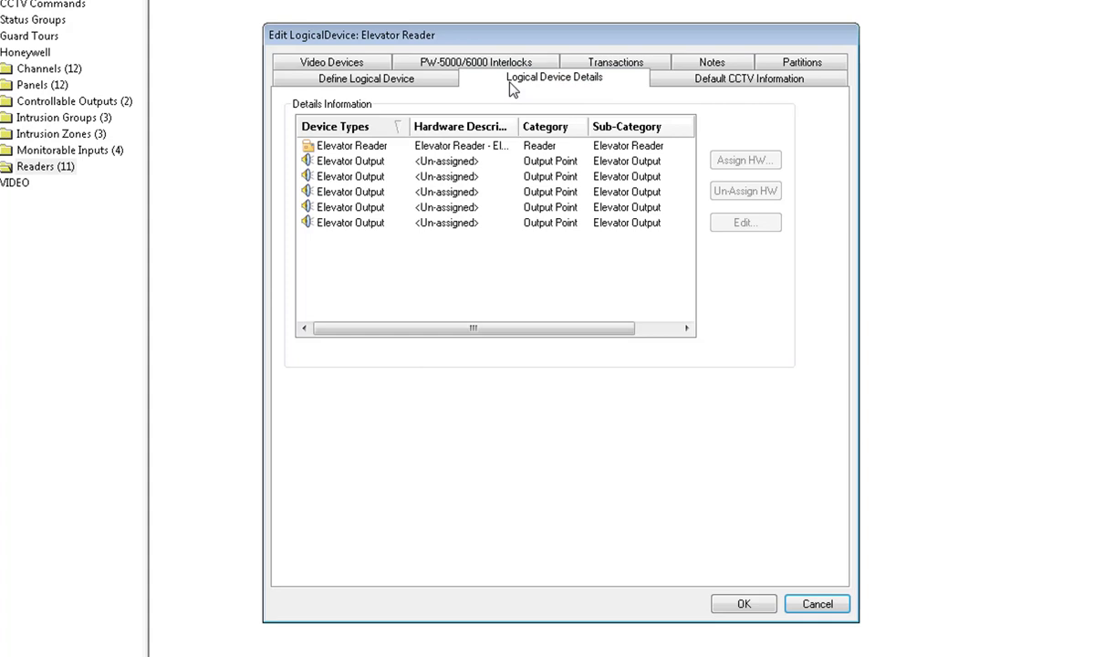
{"action": "mouse_move", "coordinate": [485, 168]}
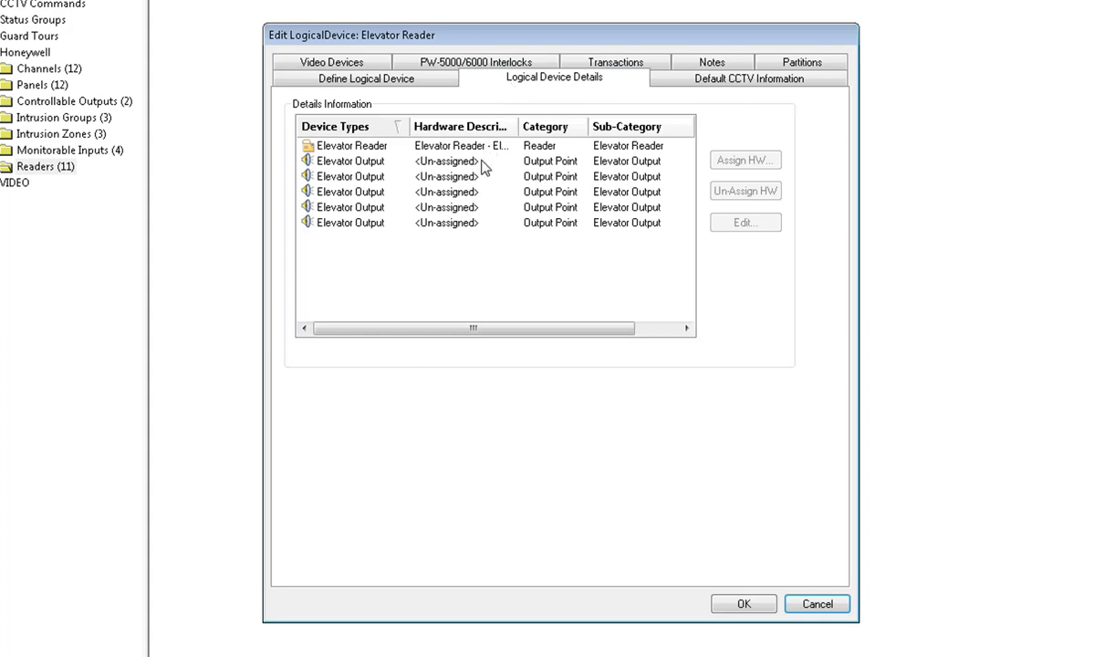
Step: Search outputs for the first unassigned elevator output and pick Unused Output Point 0 on PW6000 2R 4
{"action": "left_click", "coordinate": [350, 160]}
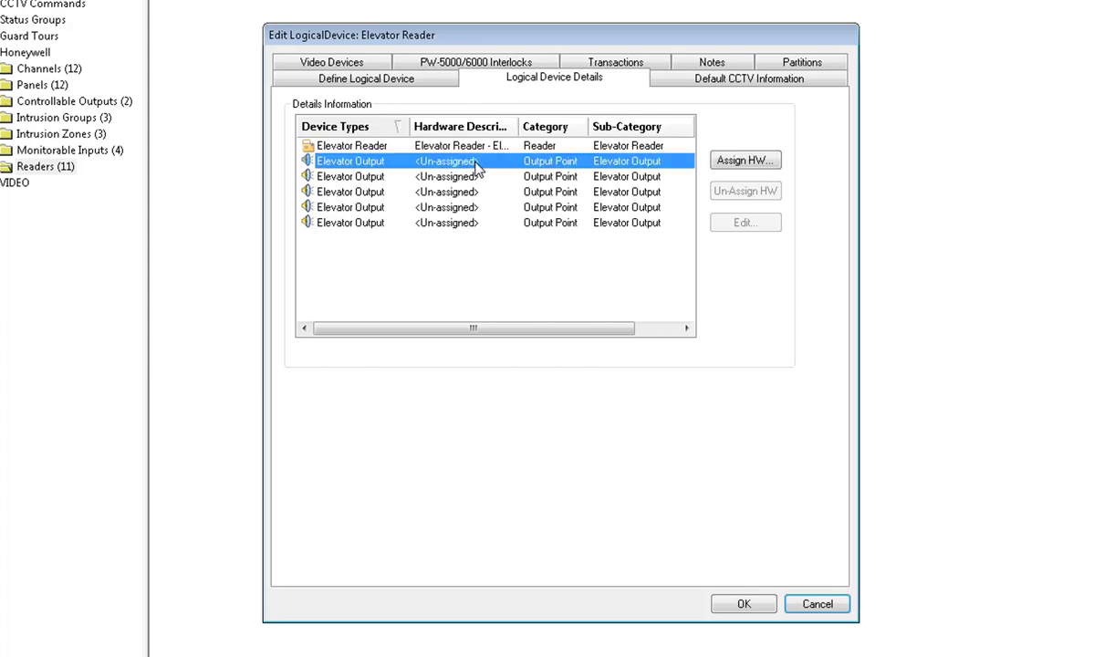
{"action": "left_click", "coordinate": [744, 161]}
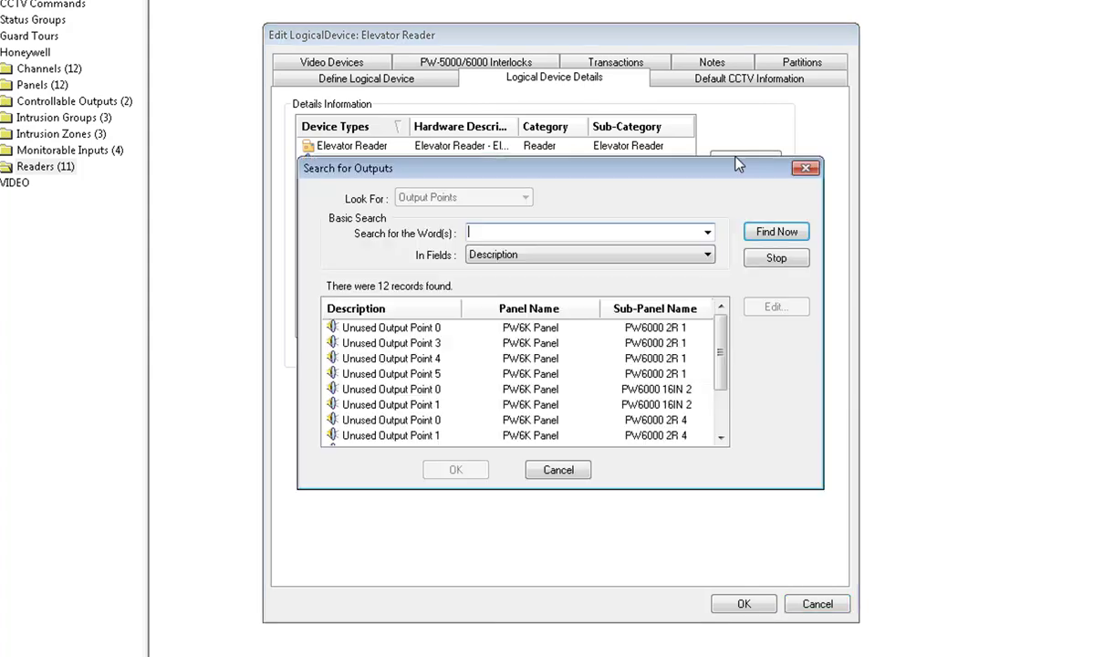
{"action": "mouse_move", "coordinate": [729, 142]}
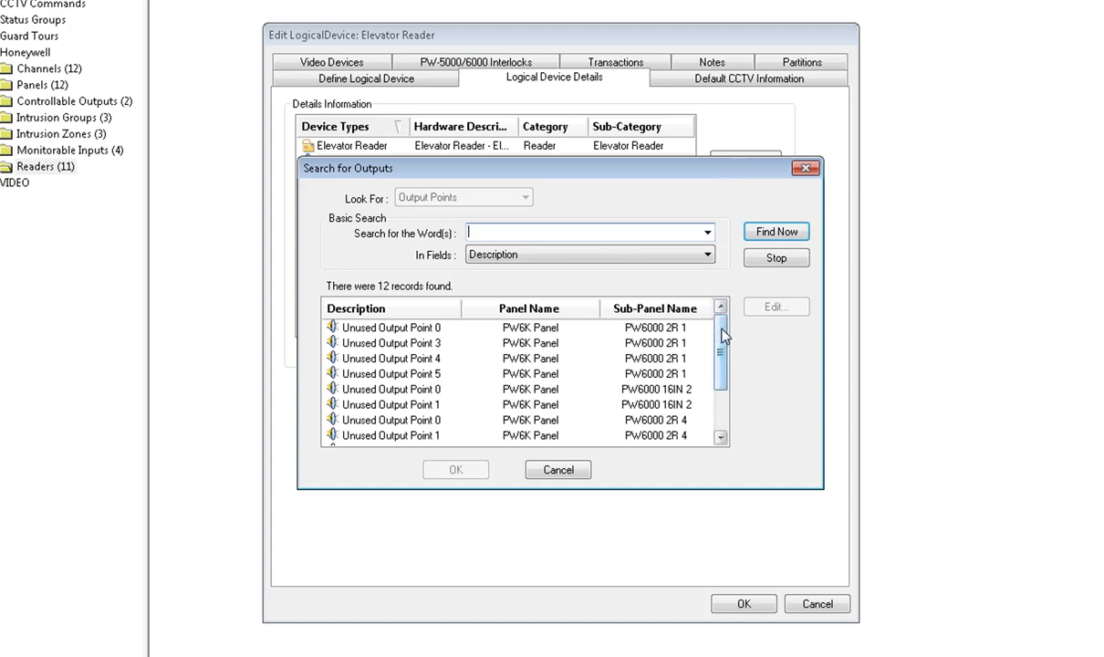
{"action": "scroll", "scroll_direction": "down", "scroll_amount": 3}
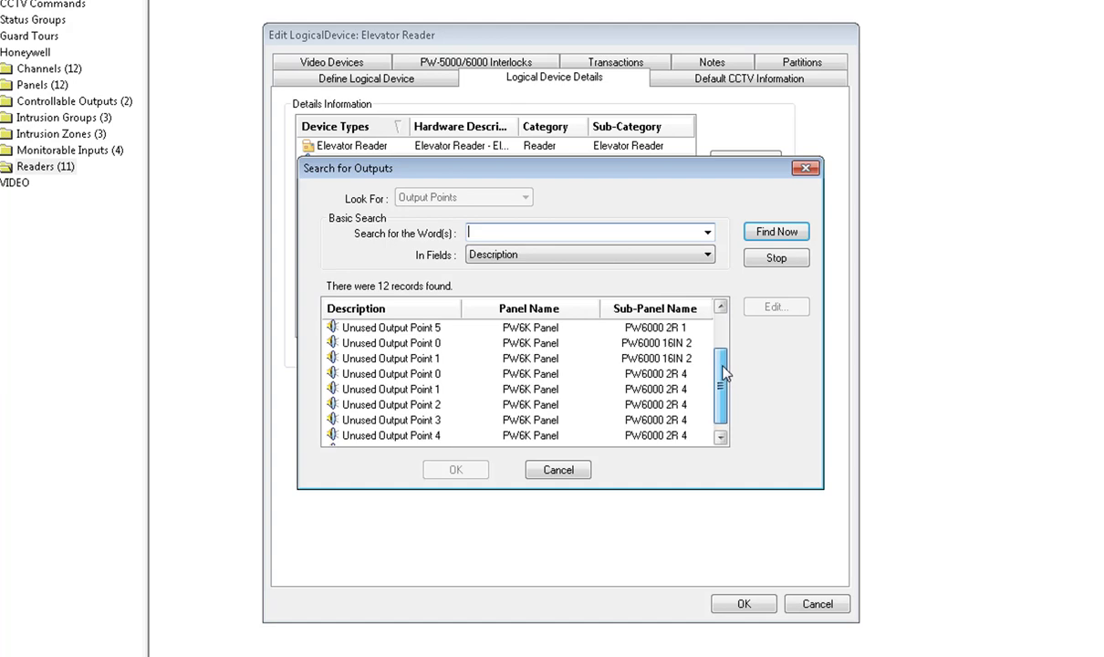
{"action": "scroll", "scroll_direction": "down", "scroll_amount": 3}
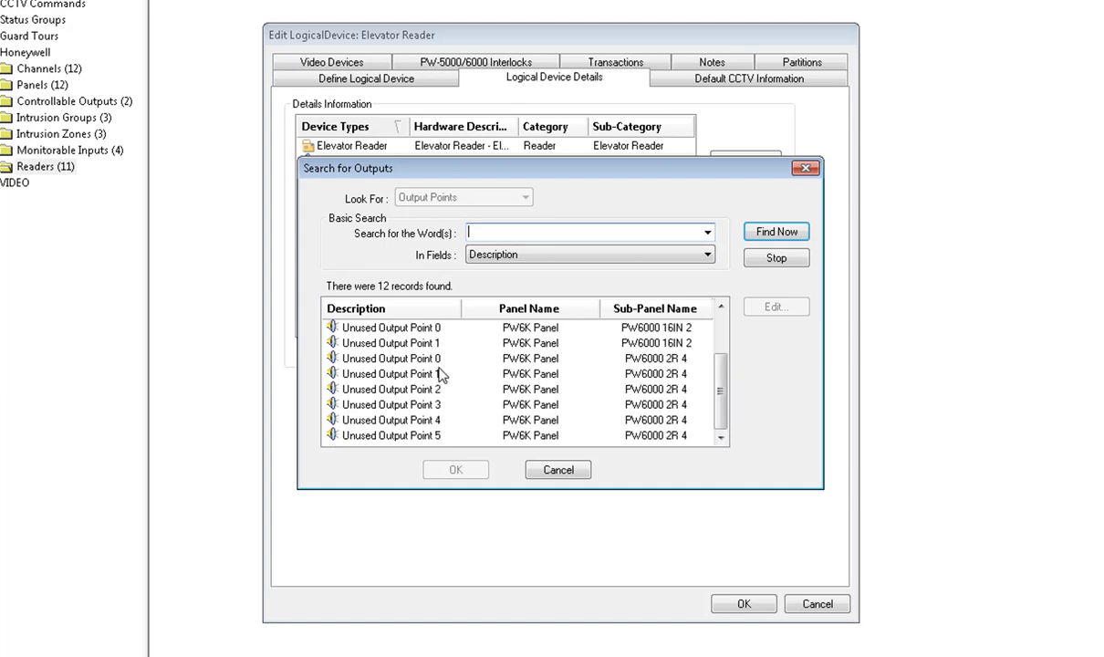
{"action": "mouse_move", "coordinate": [448, 374]}
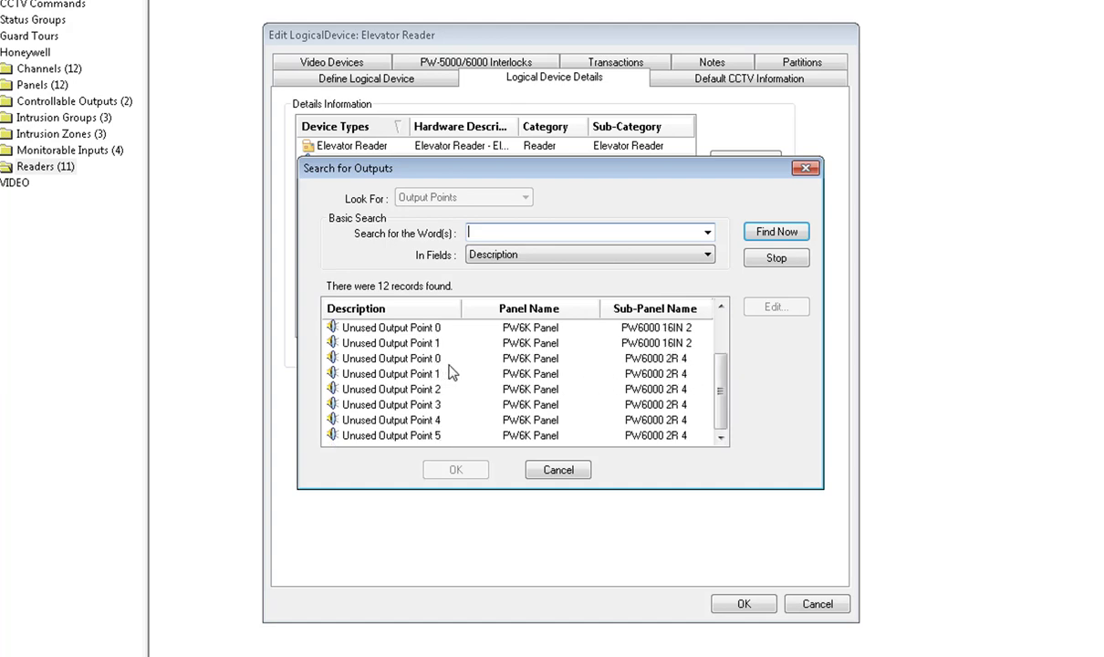
{"action": "left_click", "coordinate": [392, 358]}
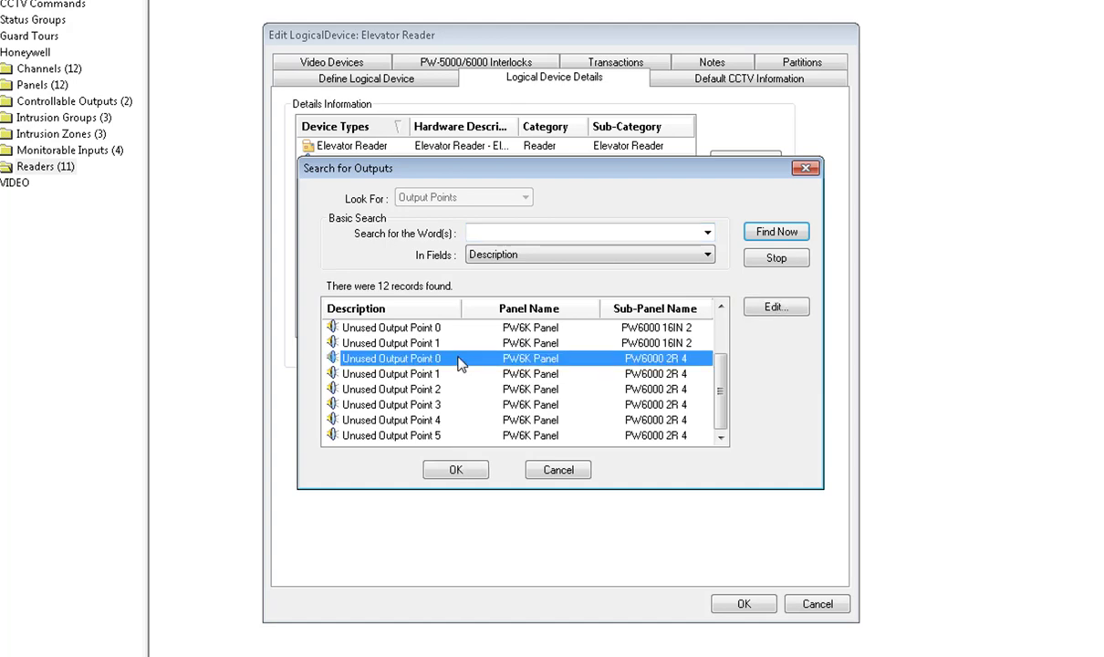
{"action": "mouse_move", "coordinate": [460, 434]}
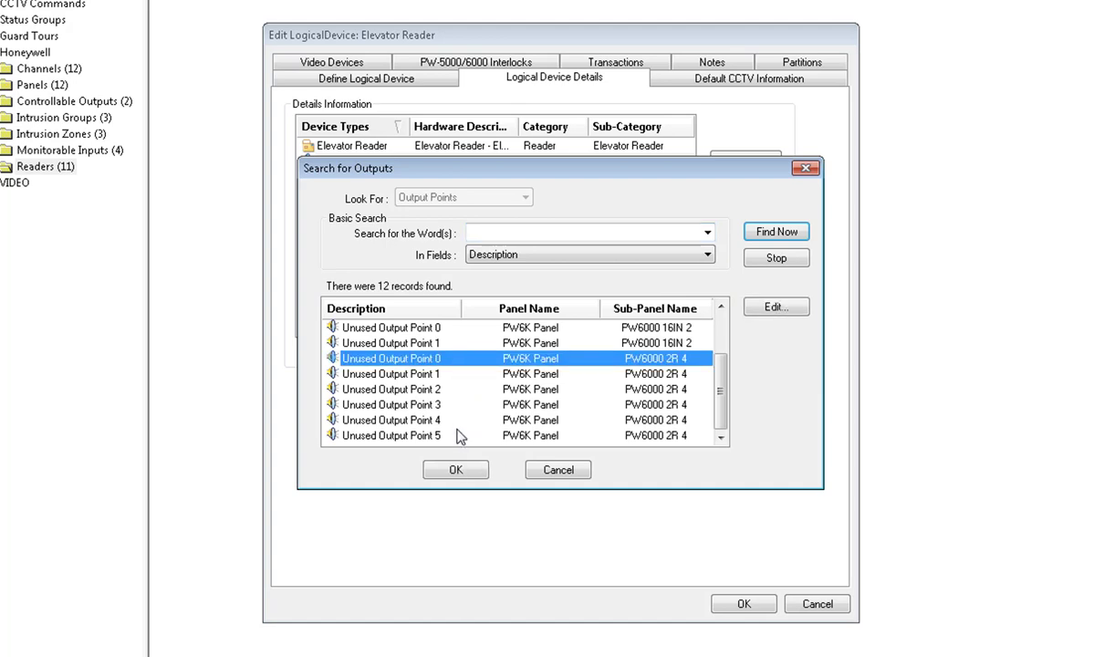
{"action": "mouse_move", "coordinate": [463, 446]}
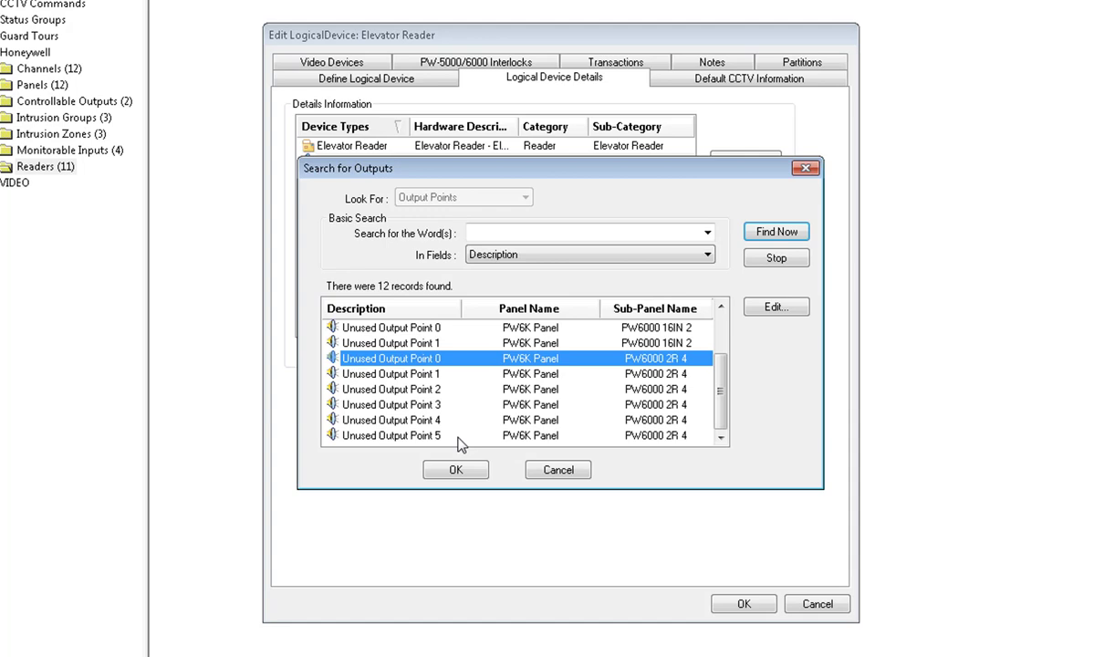
Step: Confirm the output point, assign hardware to all elevator outputs, and save the Elevator Reader
{"action": "left_click", "coordinate": [457, 469]}
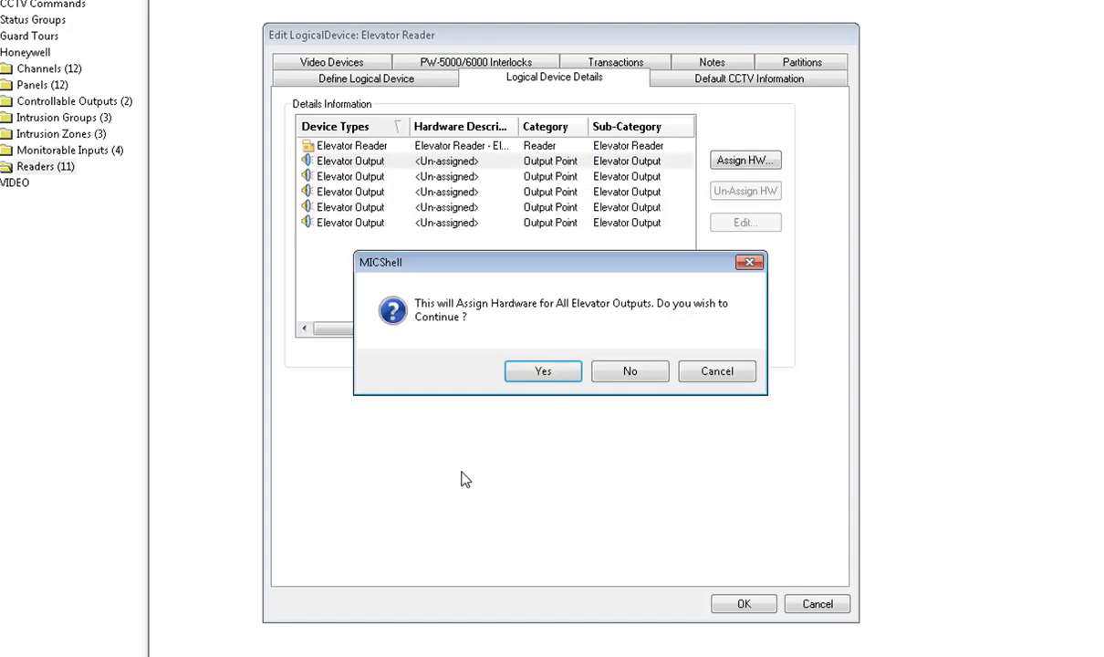
{"action": "mouse_move", "coordinate": [475, 478]}
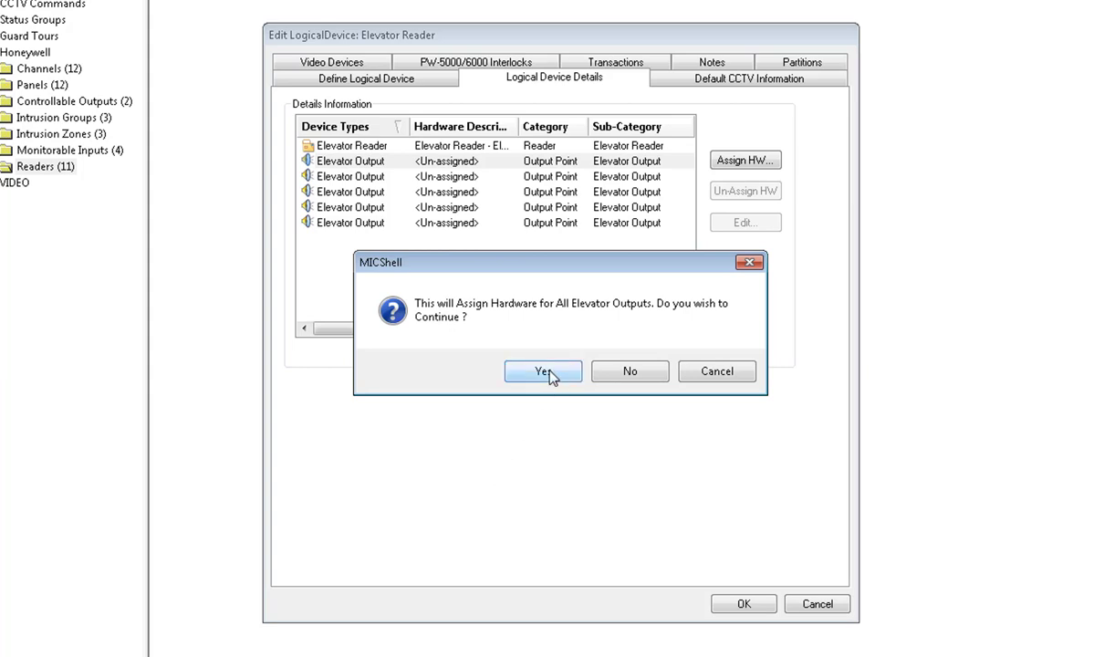
{"action": "left_click", "coordinate": [543, 370]}
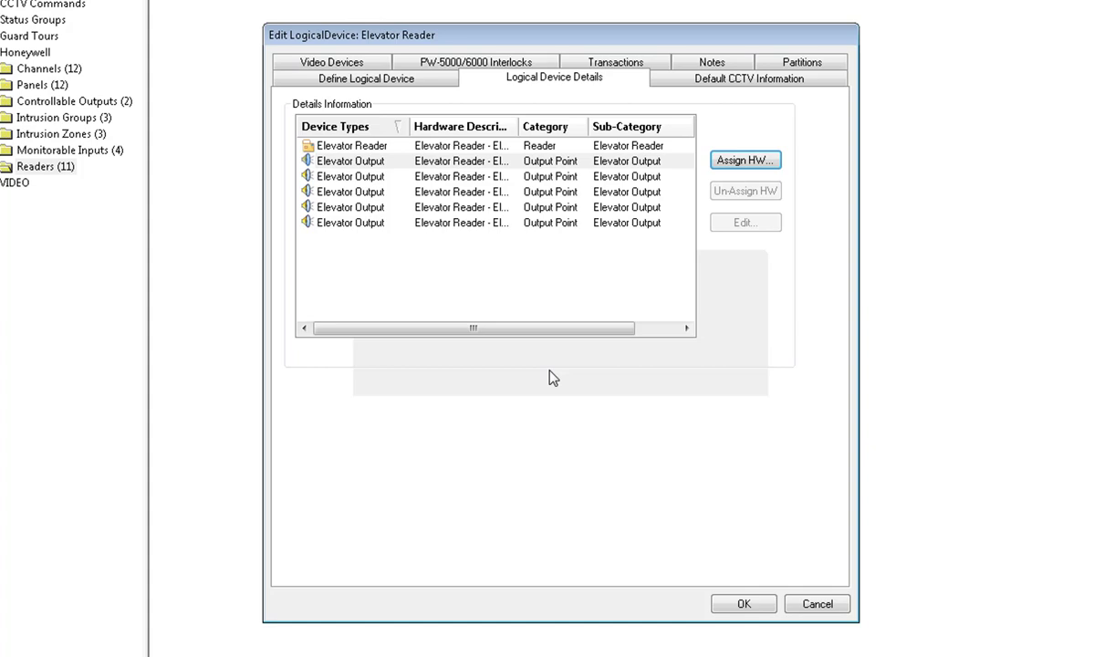
{"action": "mouse_move", "coordinate": [737, 579]}
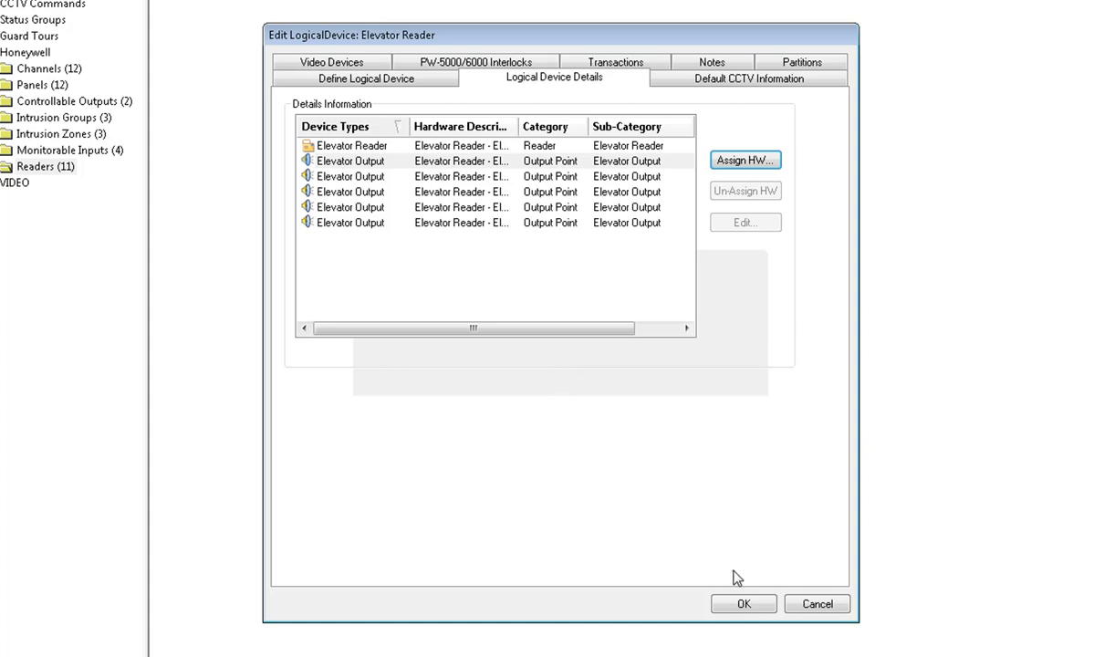
{"action": "left_click", "coordinate": [742, 602]}
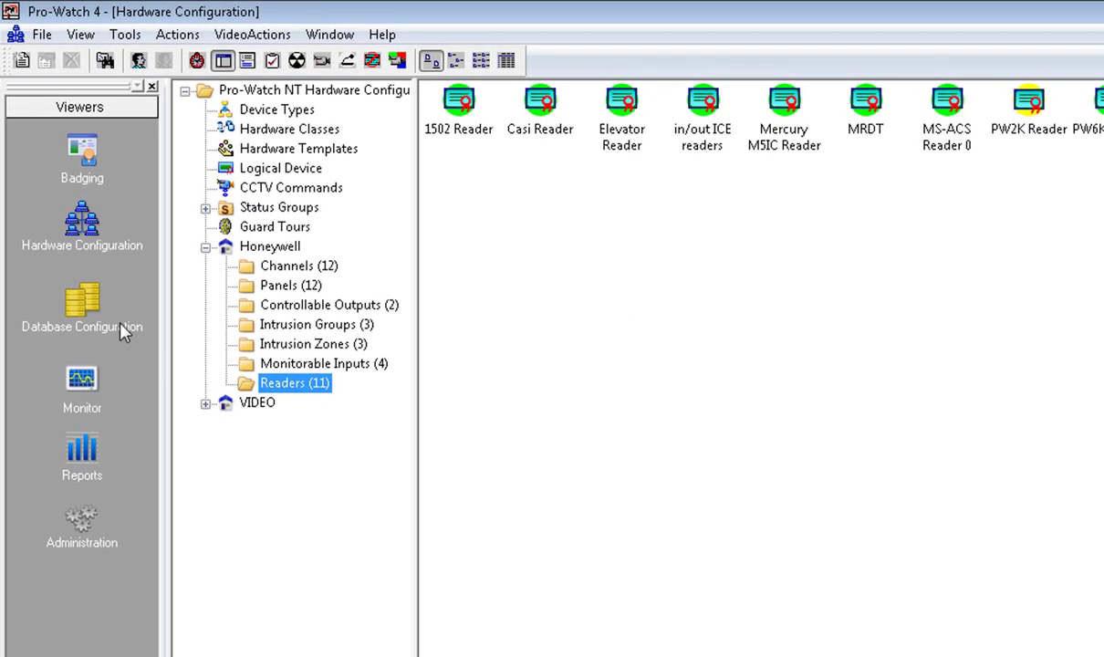
Step: Switch to Database Configuration and list the existing Clearance Codes
{"action": "left_click", "coordinate": [80, 306]}
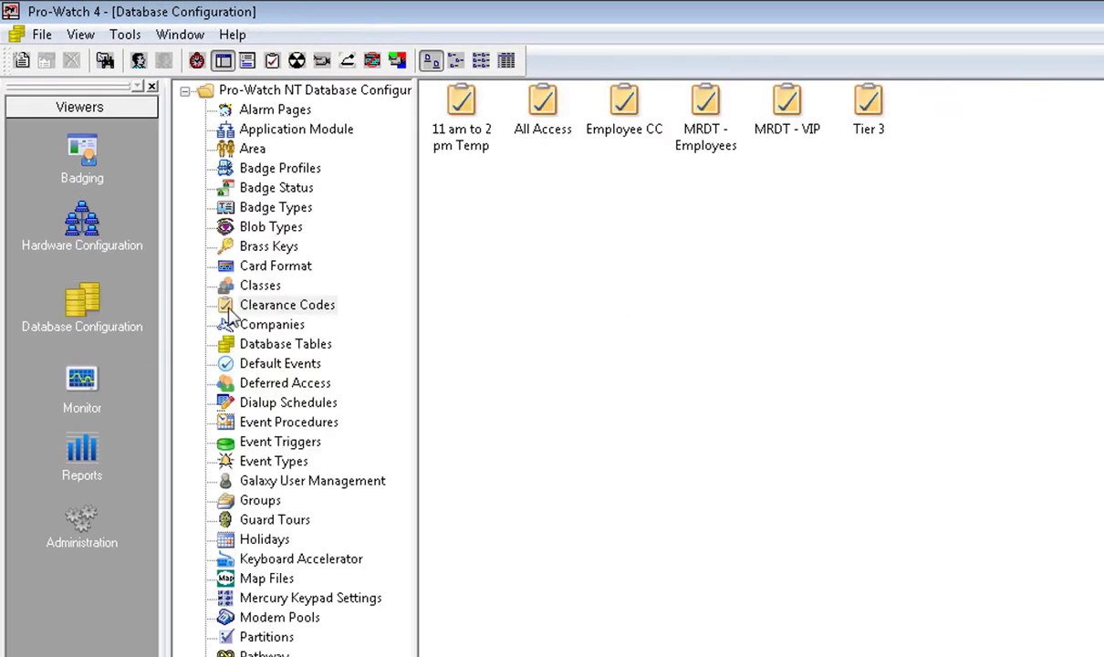
{"action": "left_click", "coordinate": [286, 304]}
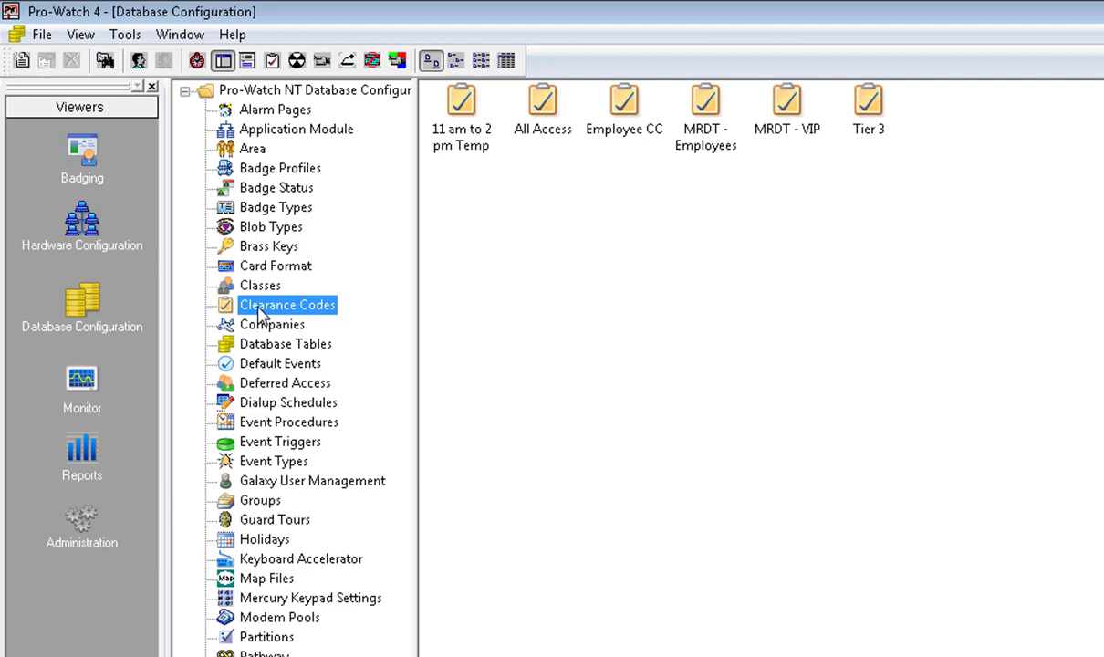
Step: Create a new clearance code described 'Elevator Clearance Code' with Use Elevators enabled
{"action": "right_click", "coordinate": [591, 310]}
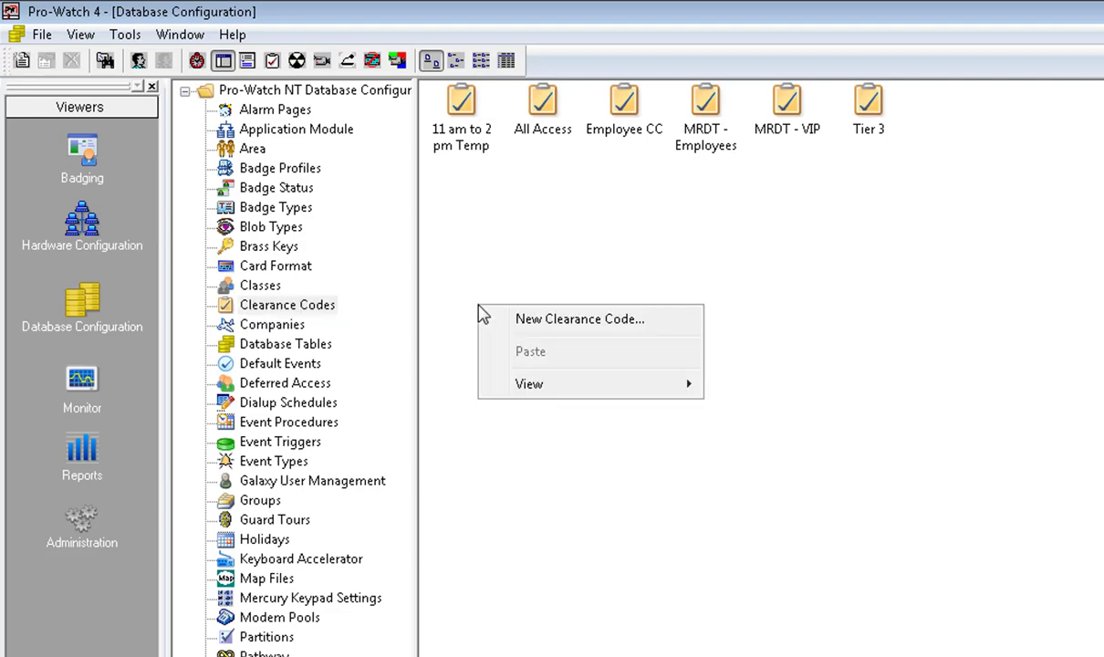
{"action": "left_click", "coordinate": [581, 317]}
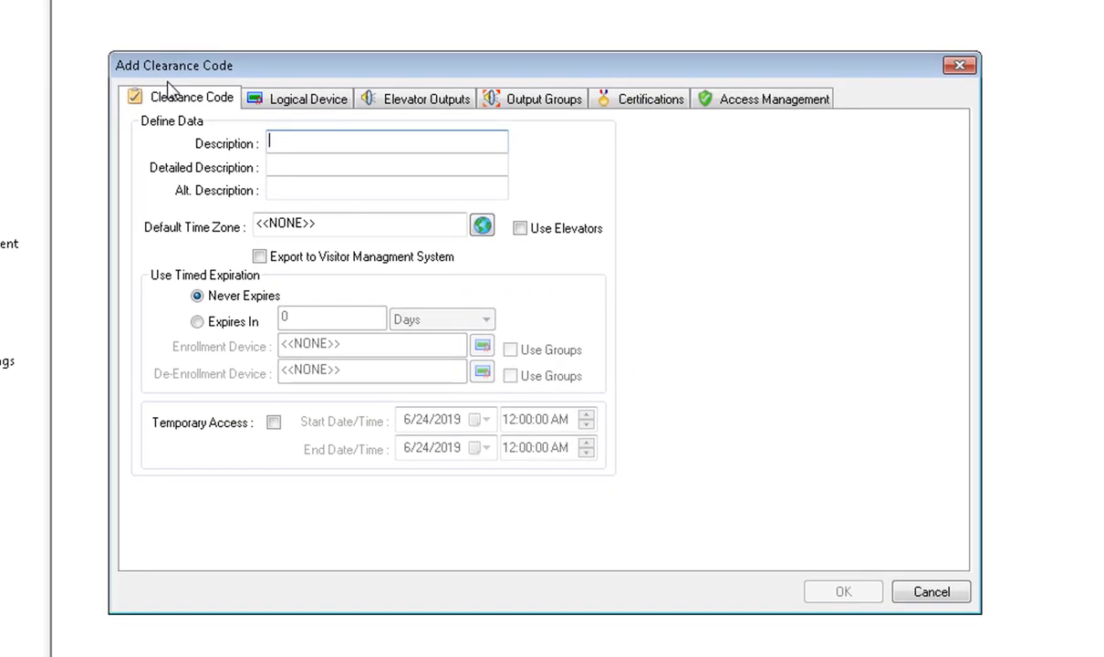
{"action": "mouse_move", "coordinate": [135, 124]}
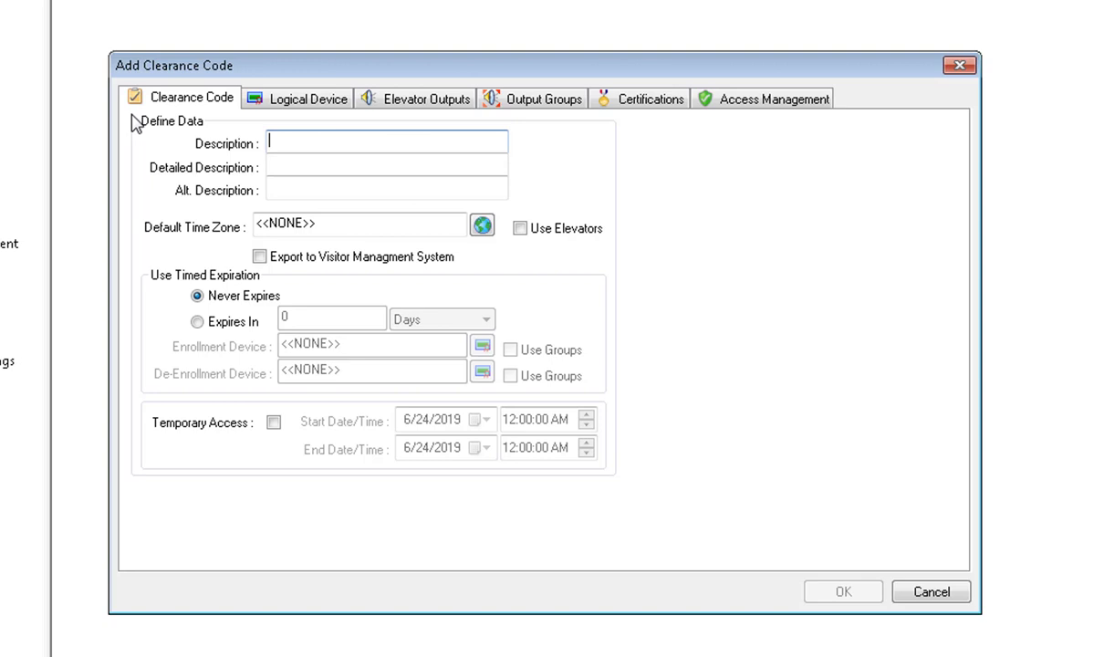
{"action": "type", "text": "Elev"}
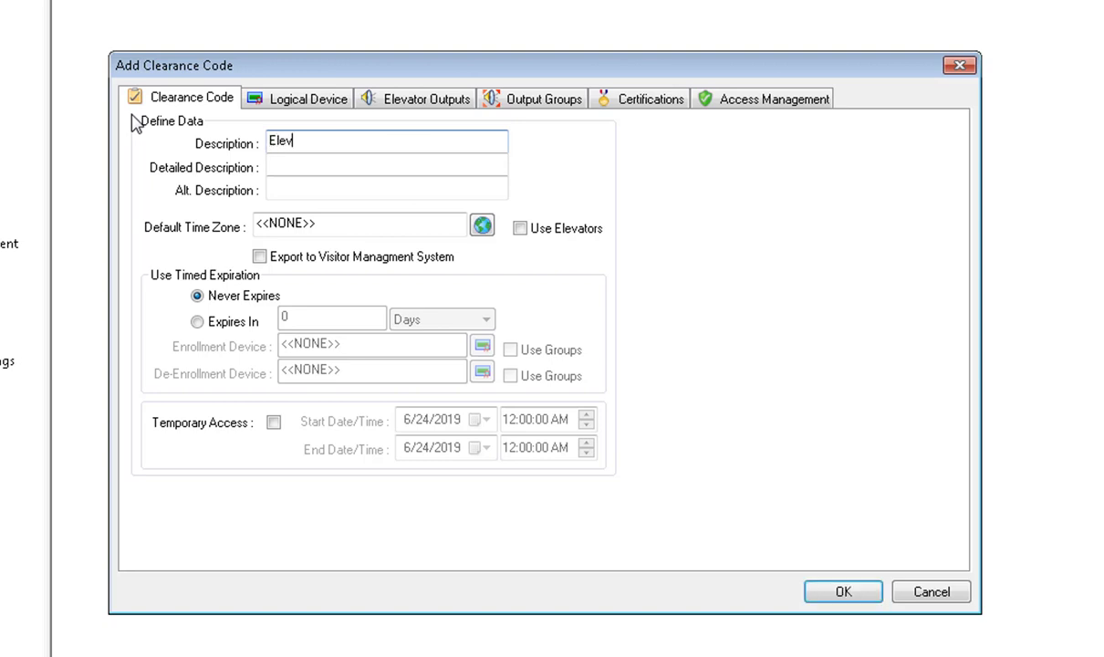
{"action": "type", "text": "ator Cle"}
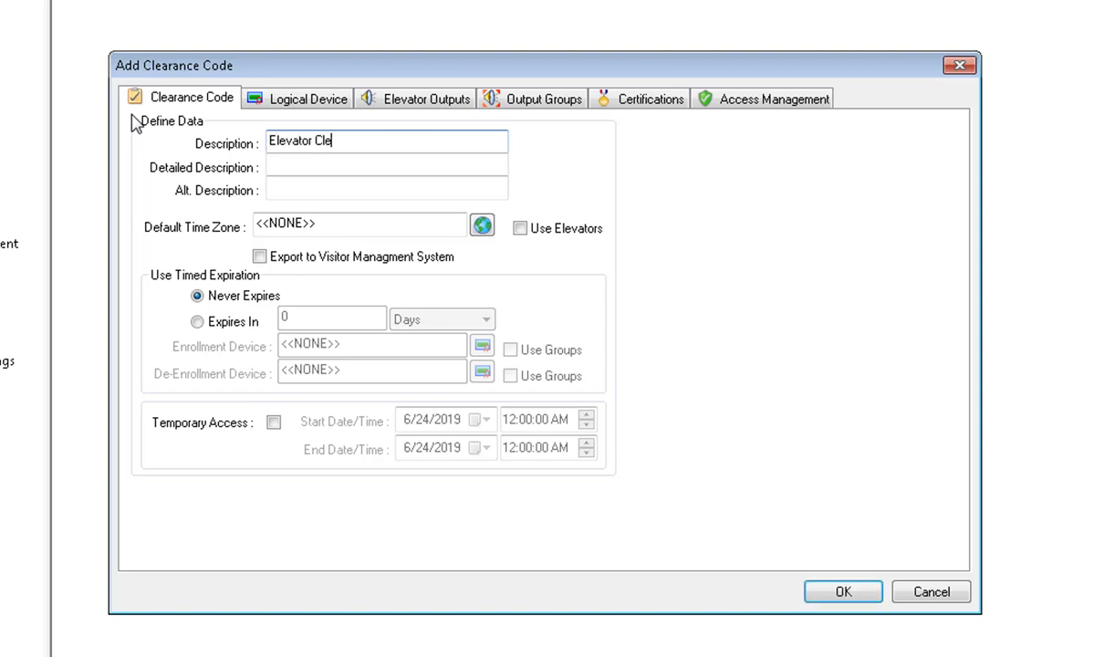
{"action": "type", "text": "arance Co"}
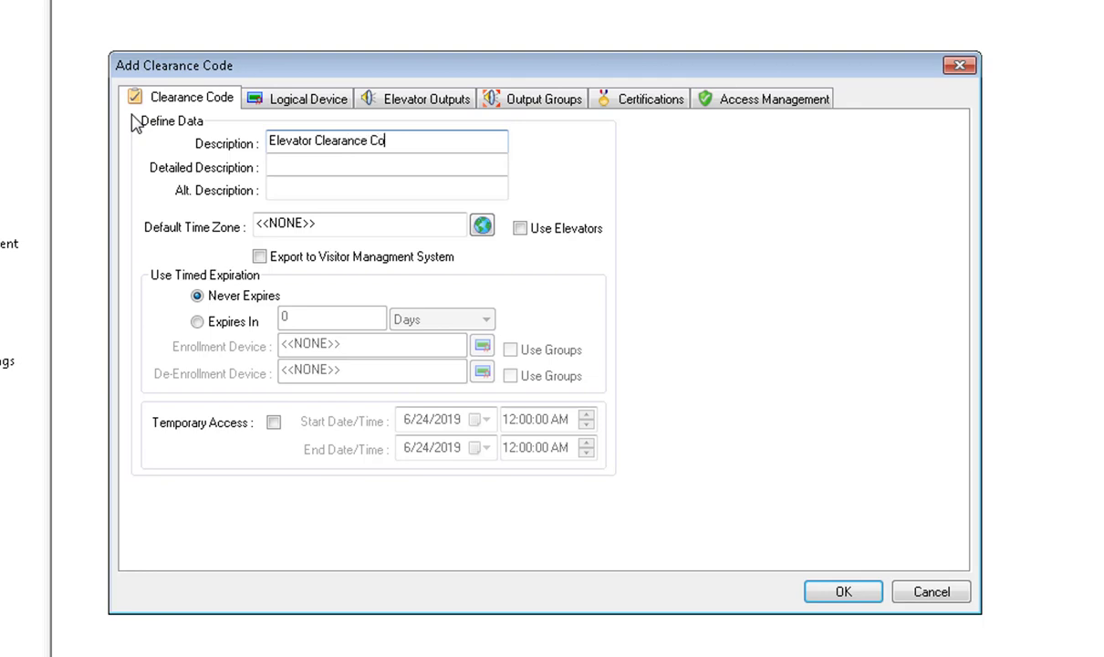
{"action": "type", "text": "de"}
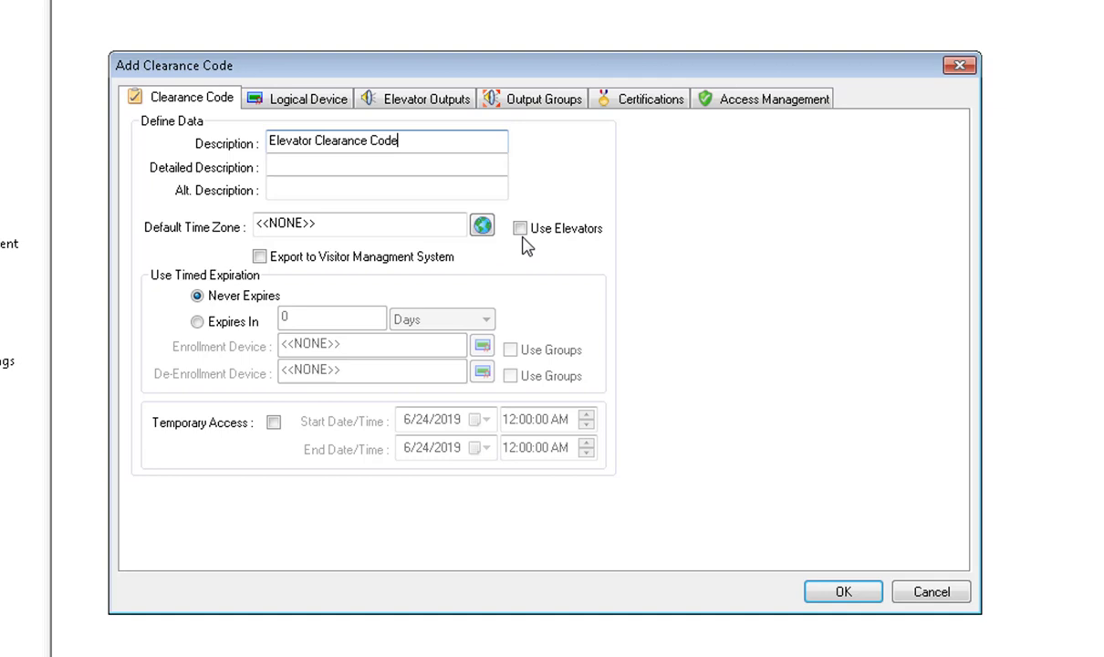
{"action": "left_click", "coordinate": [522, 228]}
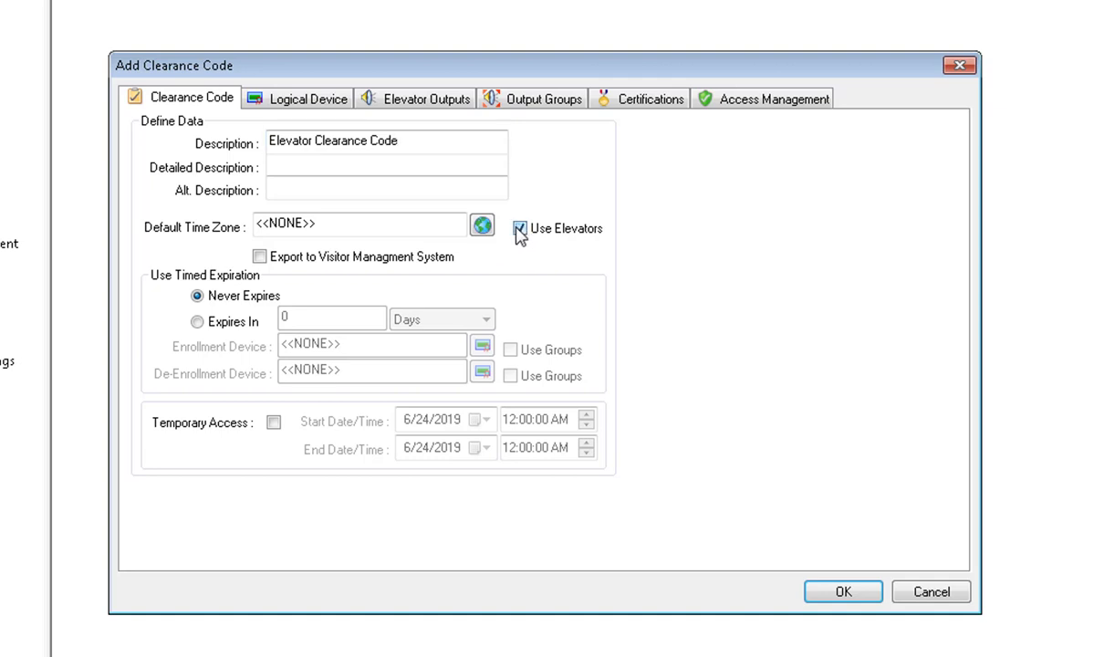
{"action": "left_click", "coordinate": [520, 228]}
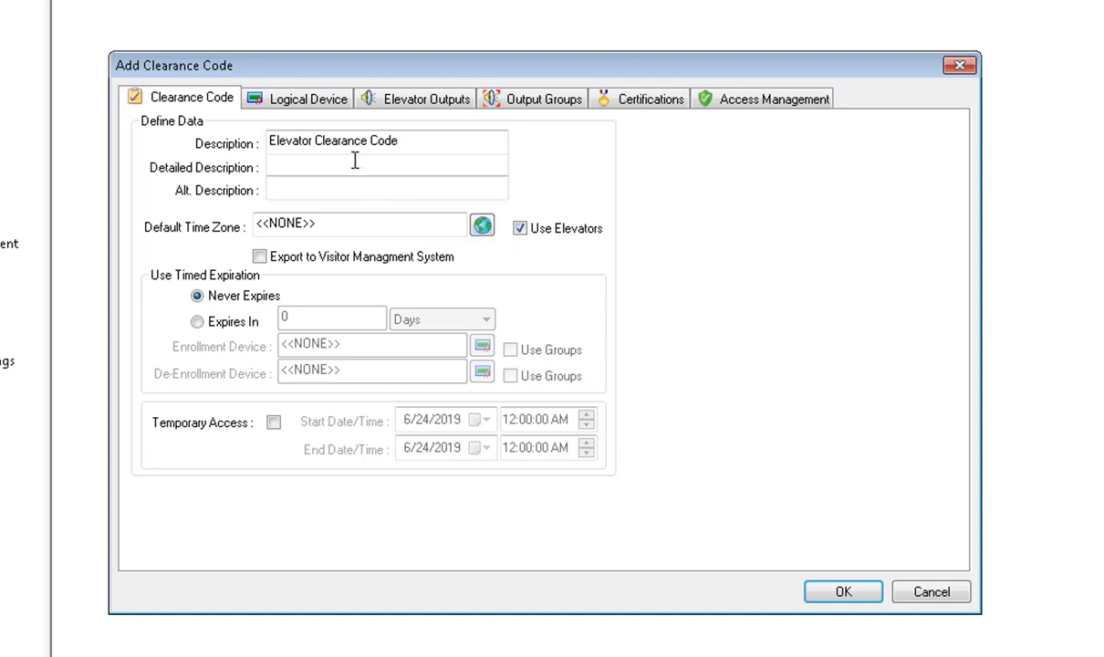
Step: Add Elevator Reader to the code's logical devices with the System 1st shift 7-4:00pm M-F time zone
{"action": "left_click", "coordinate": [306, 99]}
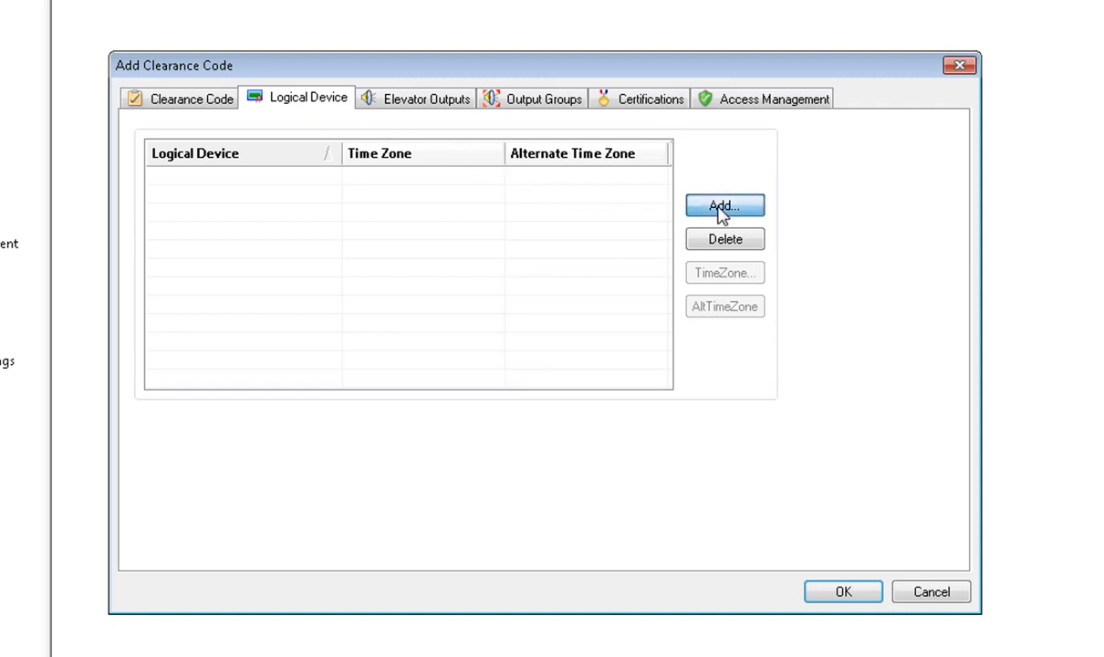
{"action": "left_click", "coordinate": [723, 204]}
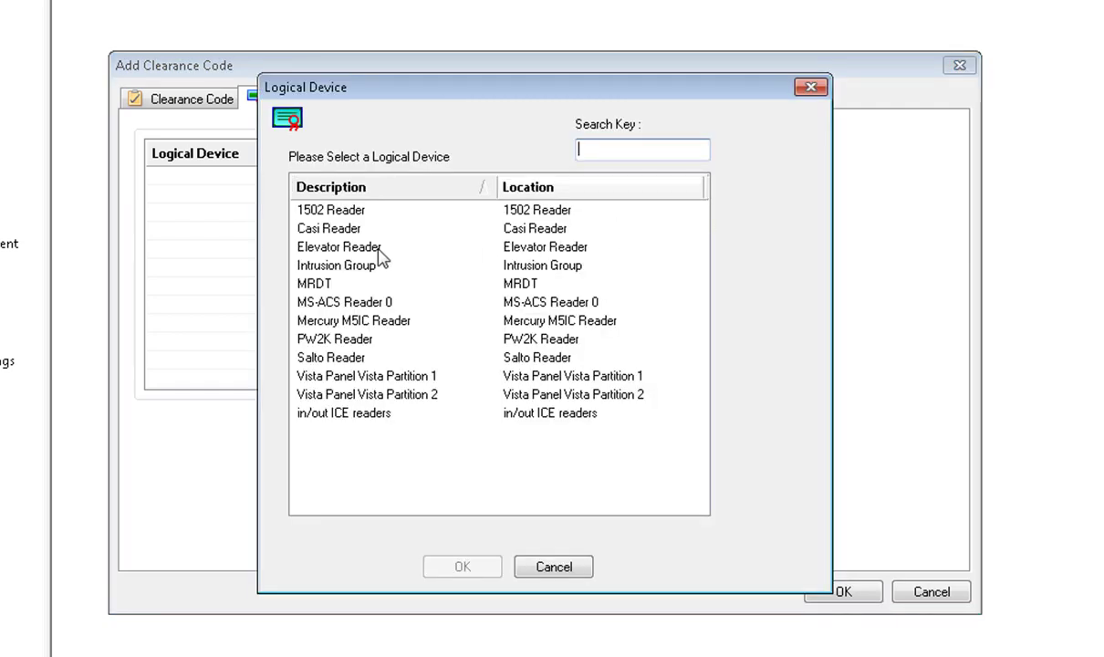
{"action": "left_click", "coordinate": [339, 246]}
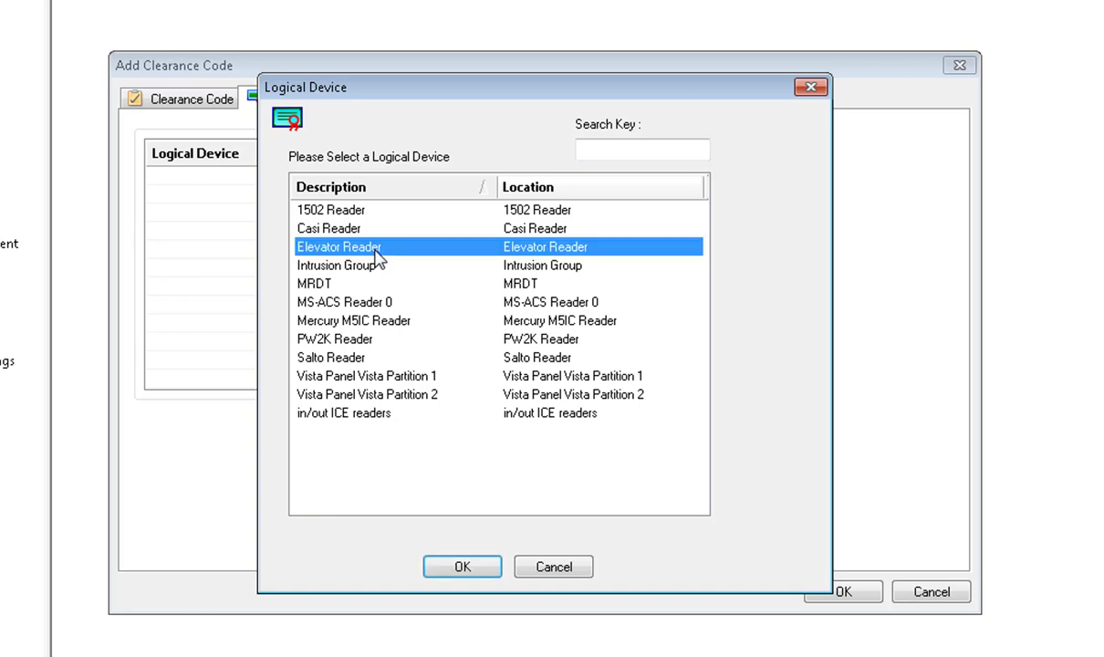
{"action": "left_click", "coordinate": [462, 566]}
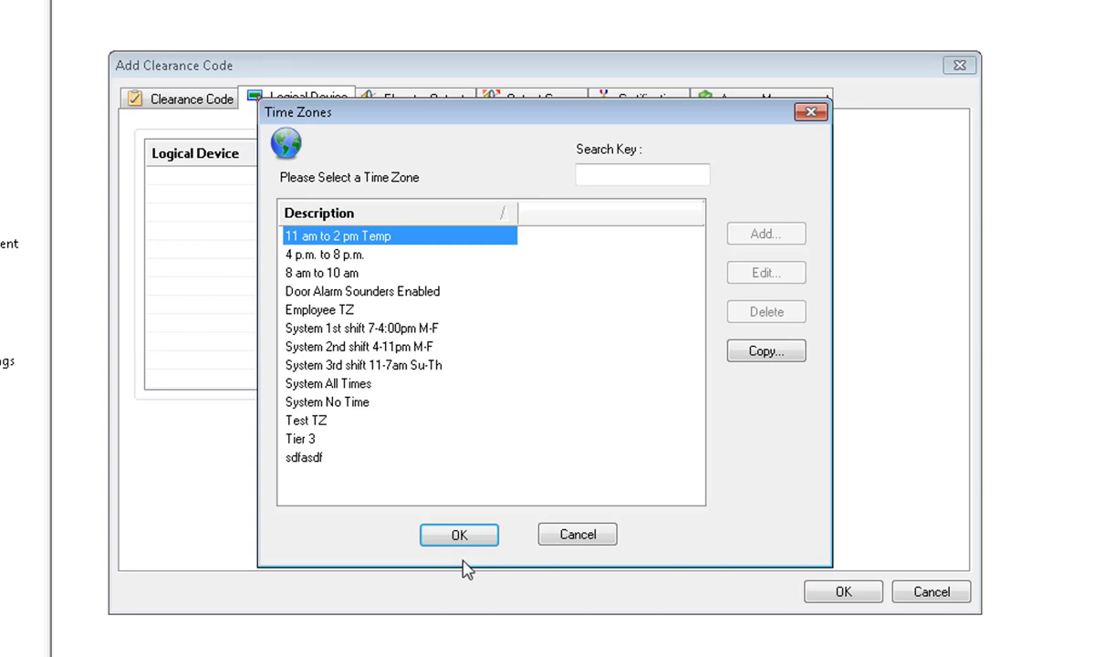
{"action": "mouse_move", "coordinate": [427, 363]}
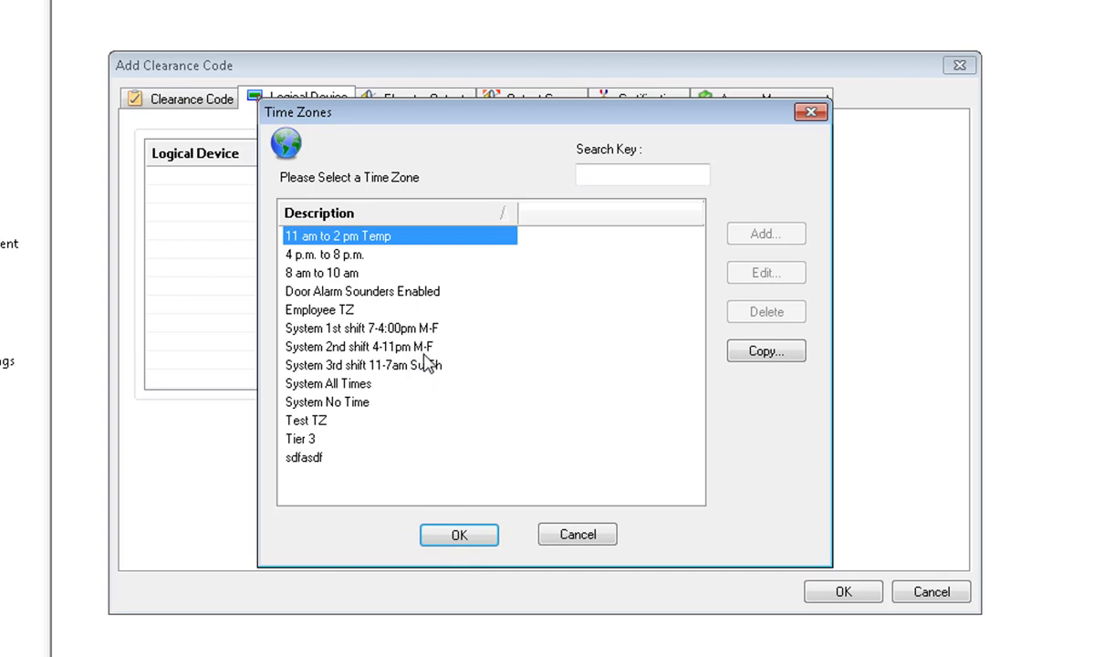
{"action": "mouse_move", "coordinate": [416, 330]}
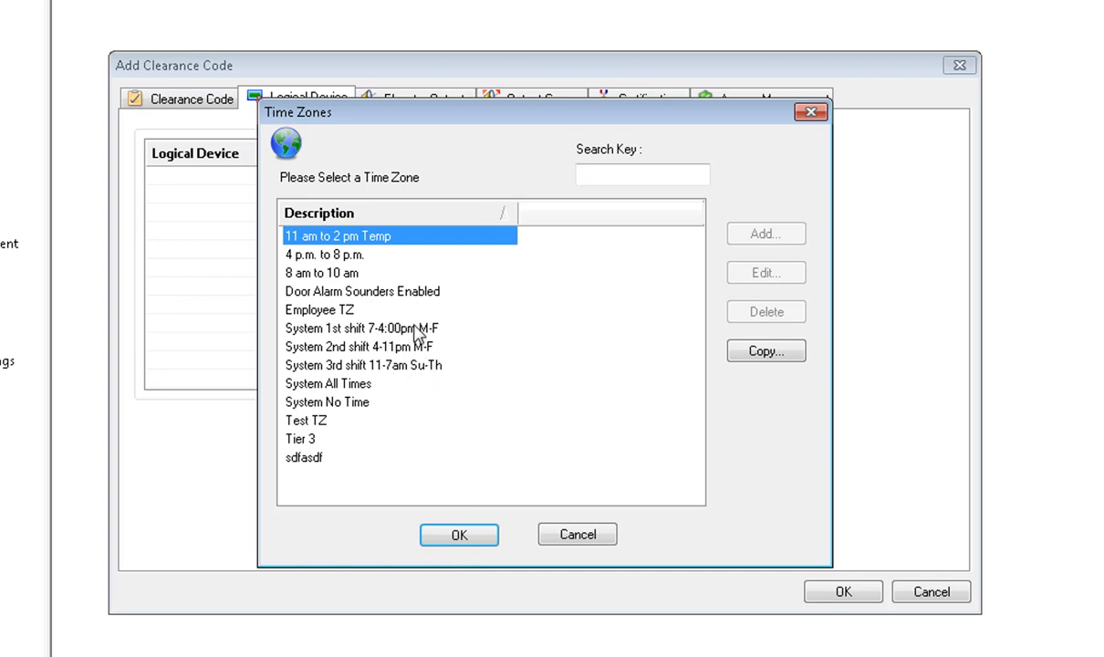
{"action": "left_click", "coordinate": [400, 328]}
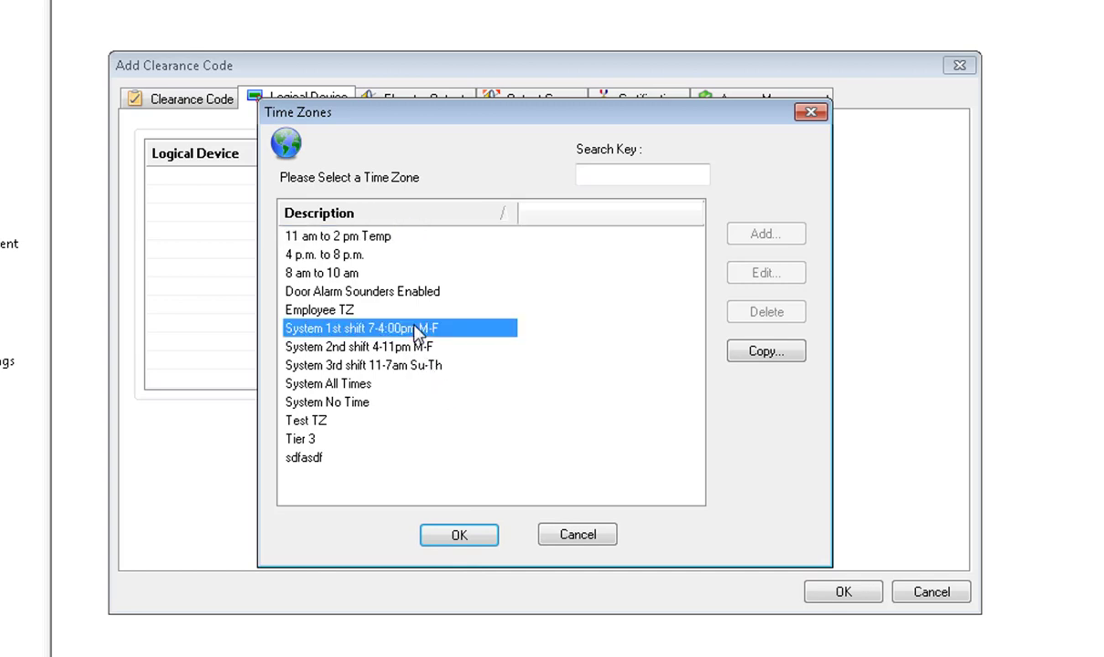
{"action": "left_click", "coordinate": [460, 535]}
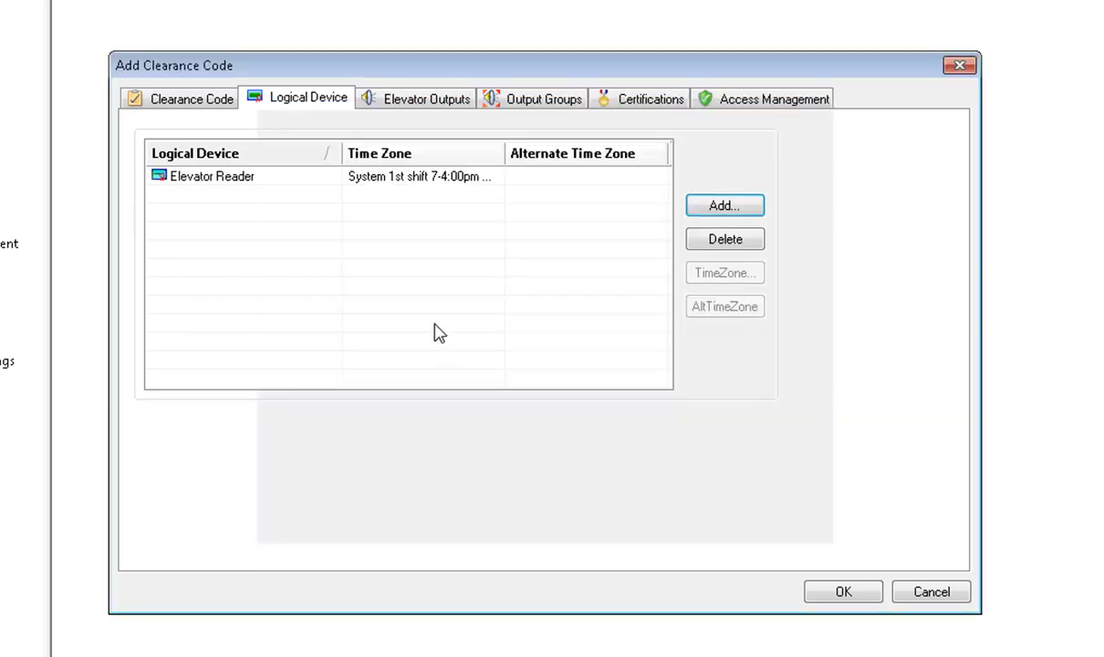
{"action": "mouse_move", "coordinate": [427, 104]}
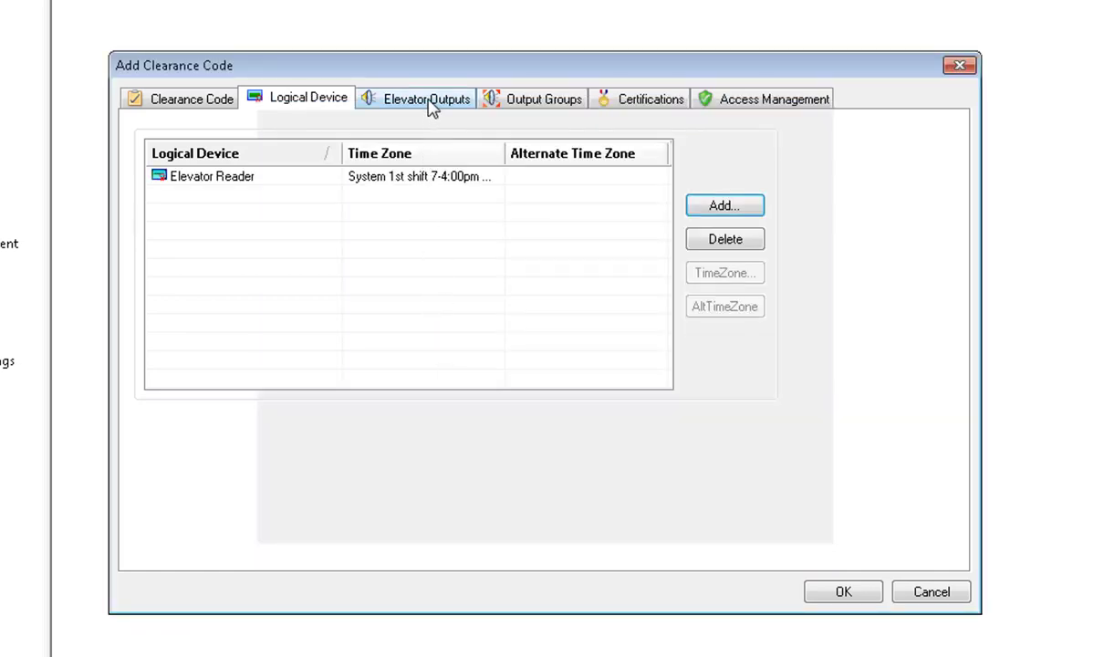
Step: Review the code's five Elevator Reader outputs, each on the first-shift time zone
{"action": "left_click", "coordinate": [427, 99]}
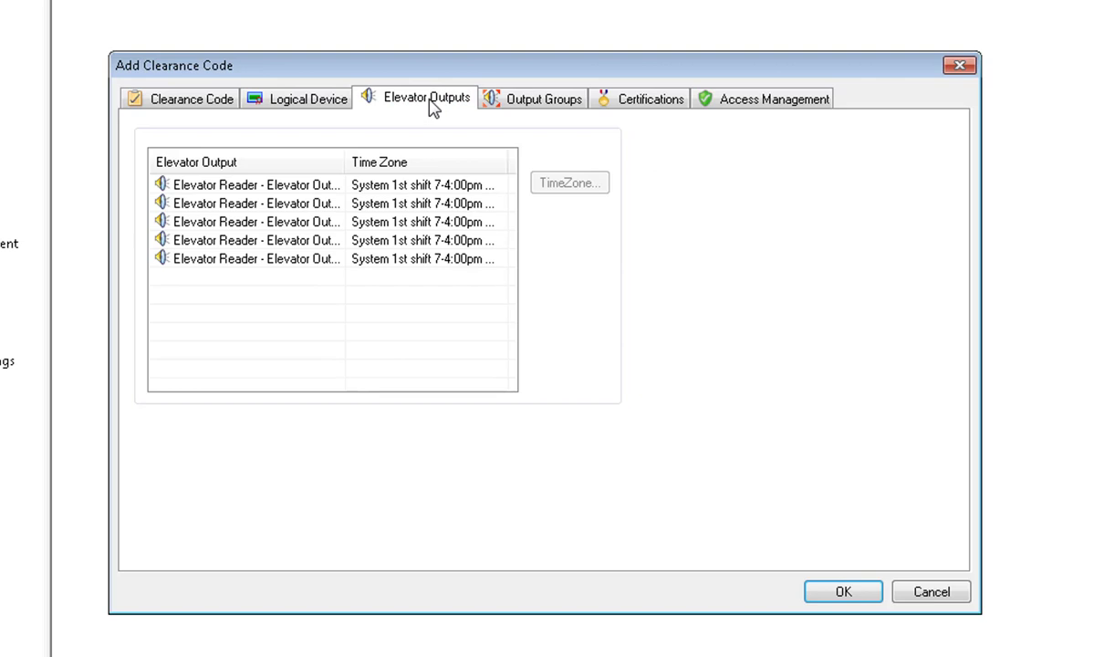
{"action": "mouse_move", "coordinate": [434, 119]}
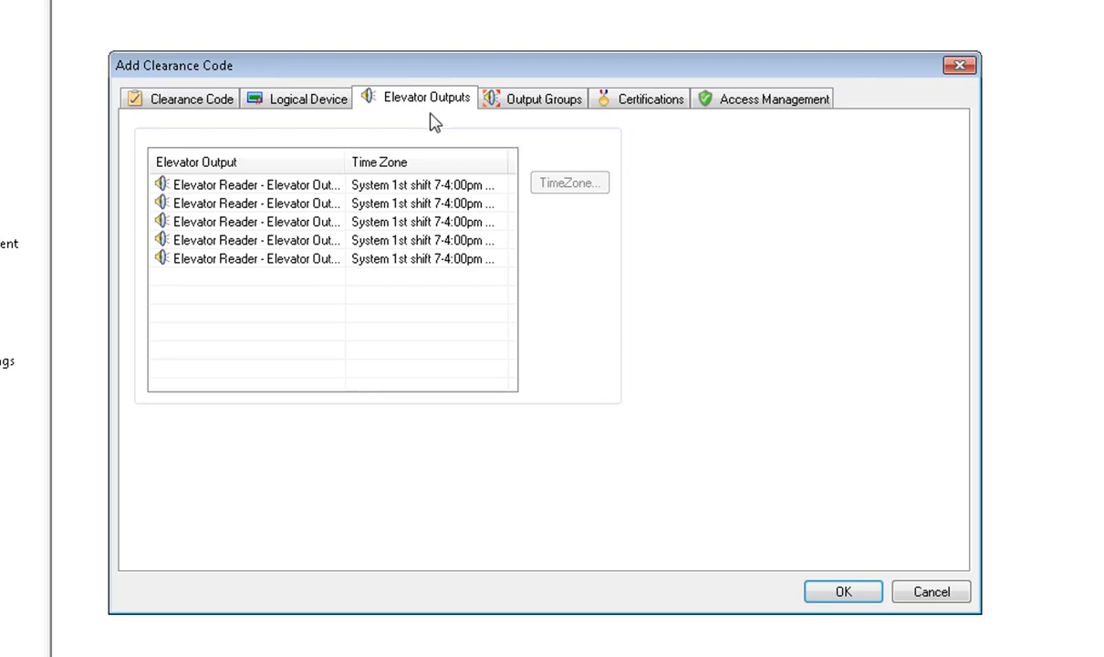
{"action": "mouse_move", "coordinate": [354, 284]}
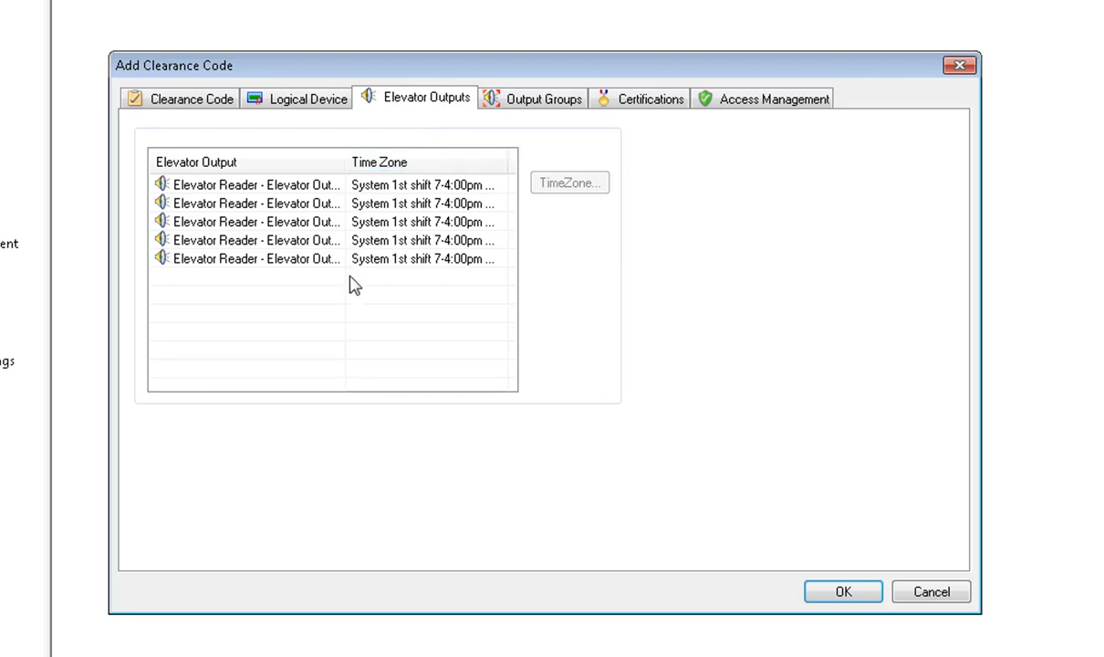
{"action": "mouse_move", "coordinate": [397, 285]}
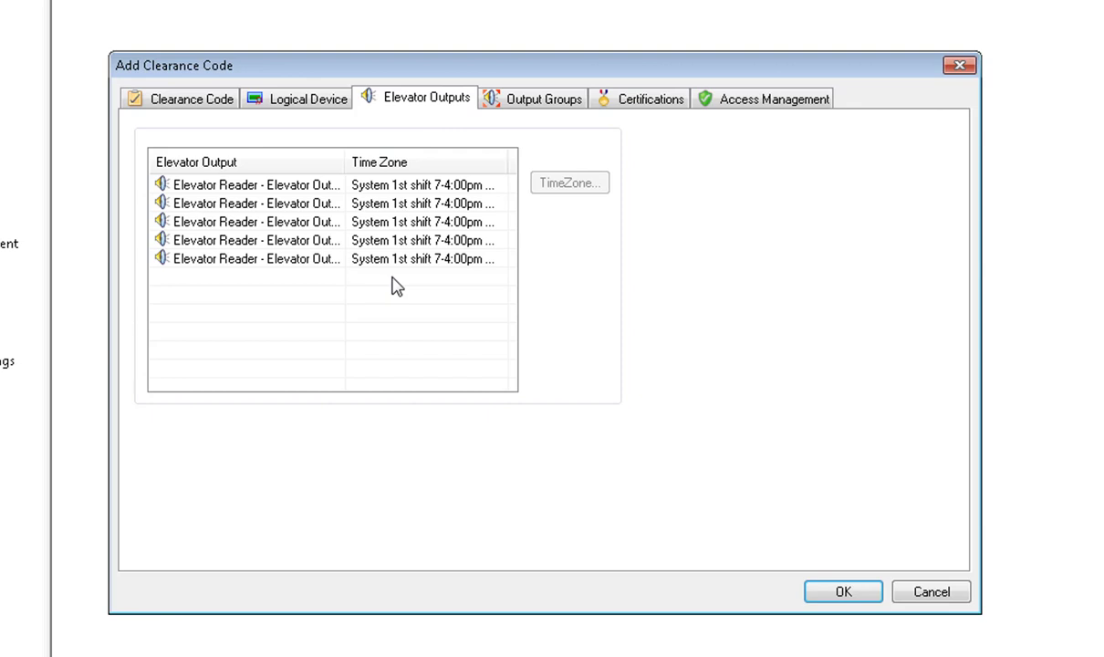
{"action": "mouse_move", "coordinate": [445, 290]}
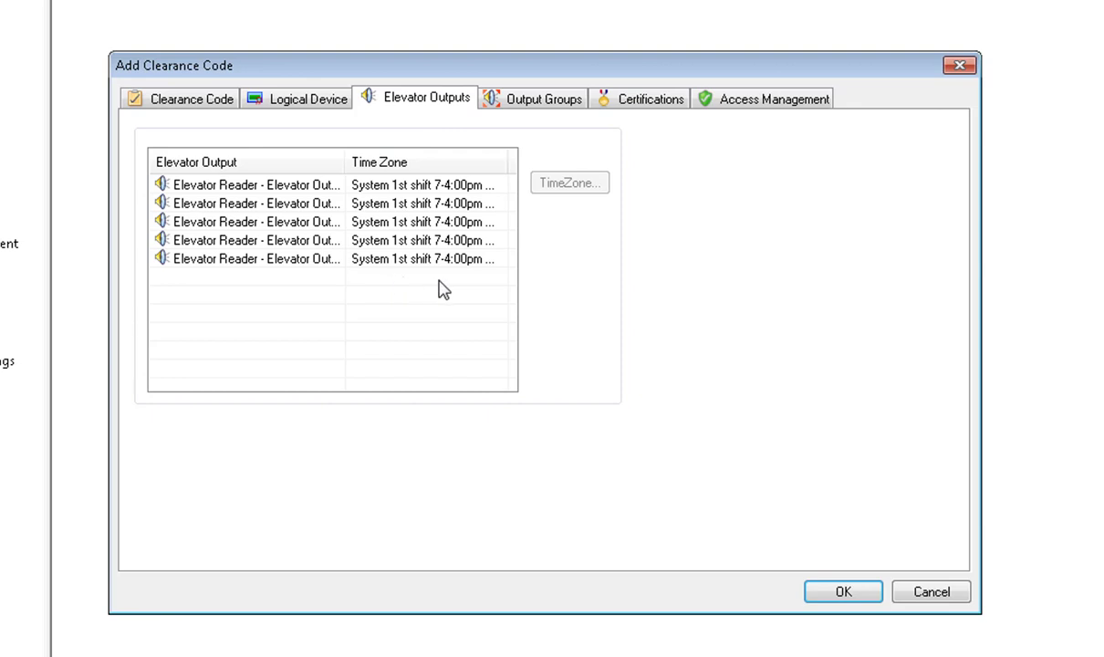
{"action": "mouse_move", "coordinate": [474, 281]}
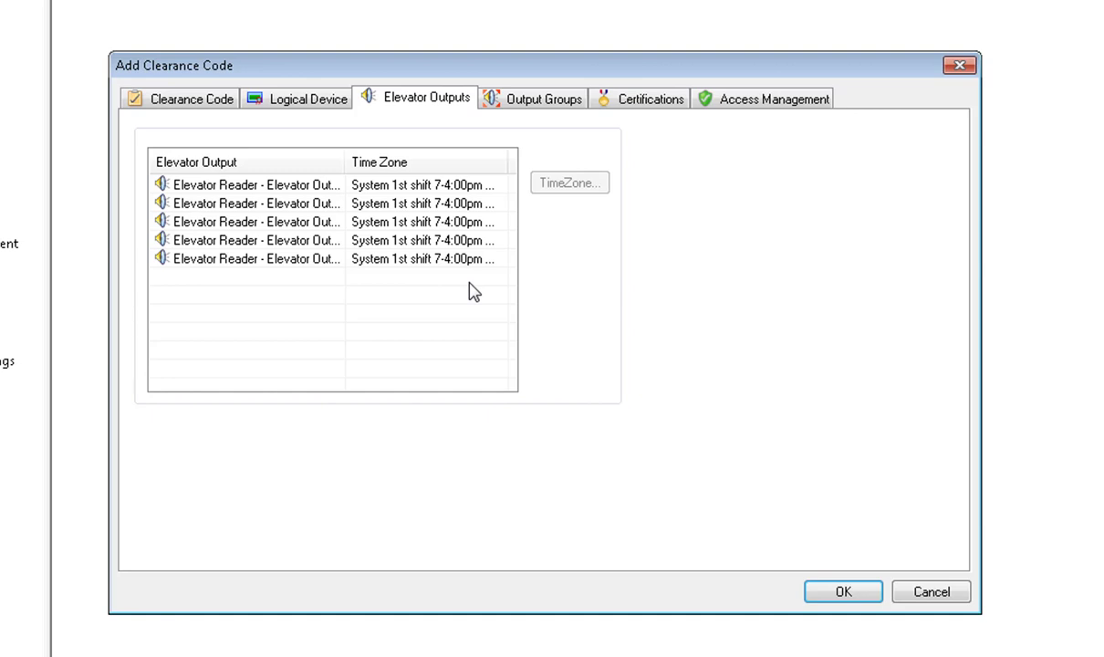
{"action": "mouse_move", "coordinate": [374, 255]}
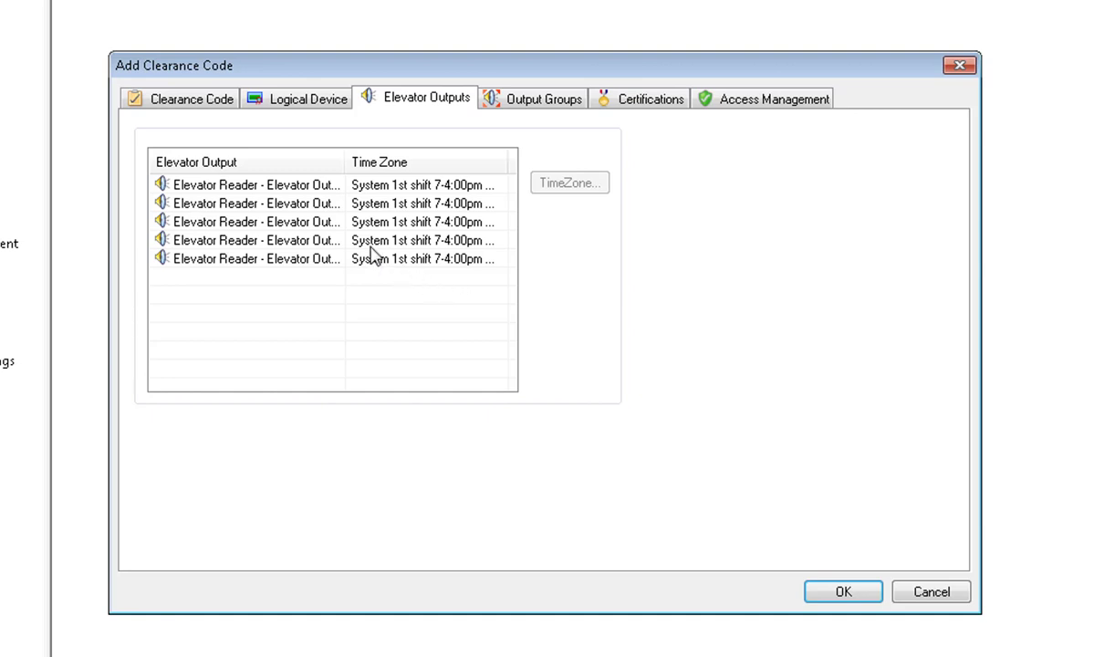
Step: Assign Employee TZ to the second elevator output, confirming it twice in the TimeZone dialog
{"action": "left_click", "coordinate": [256, 205]}
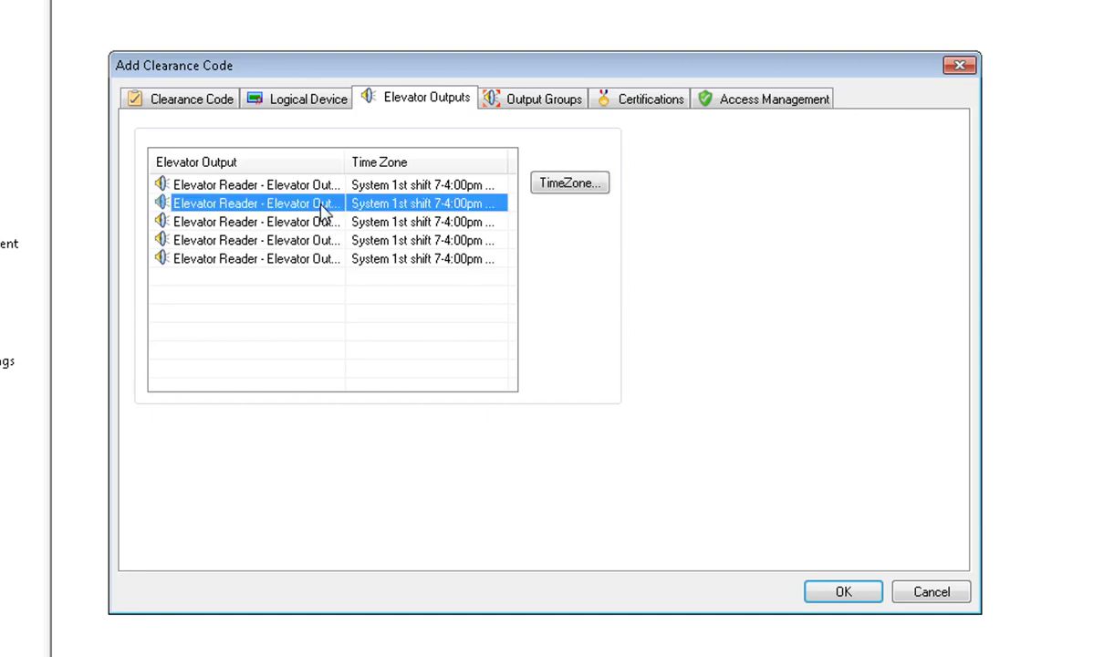
{"action": "mouse_move", "coordinate": [565, 190]}
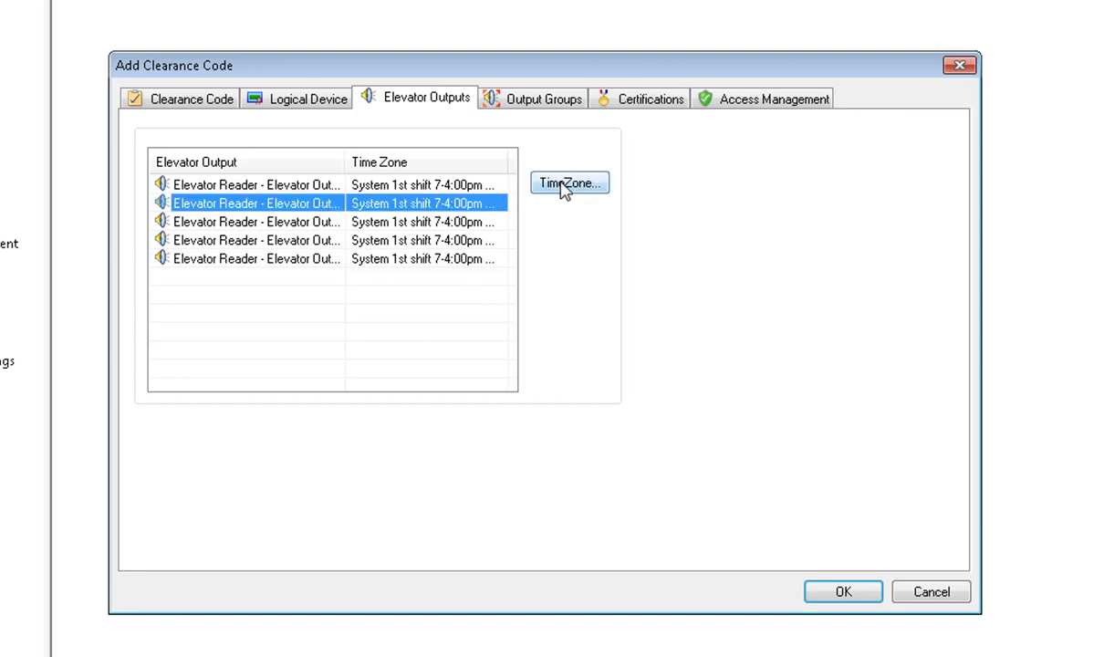
{"action": "left_click", "coordinate": [569, 182]}
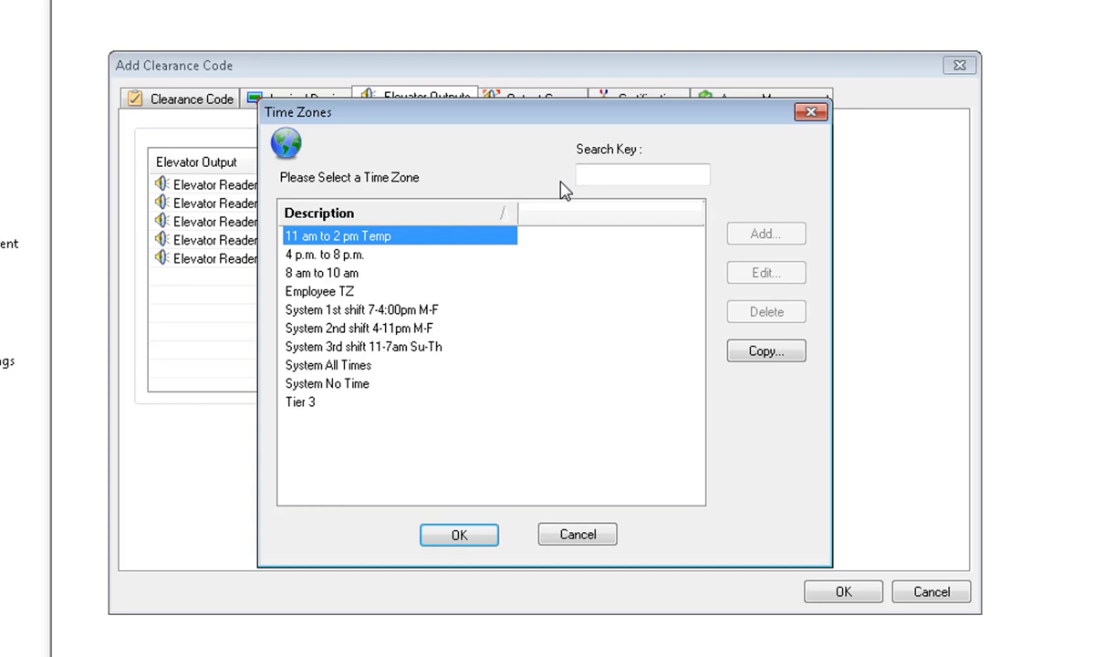
{"action": "mouse_move", "coordinate": [333, 301]}
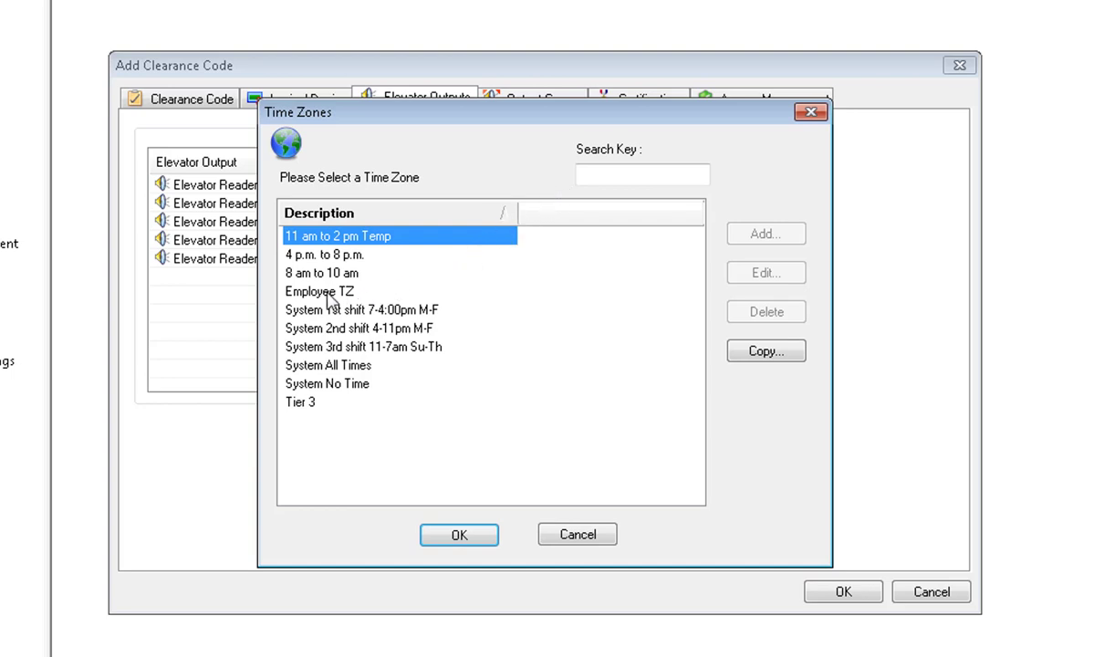
{"action": "left_click", "coordinate": [320, 291]}
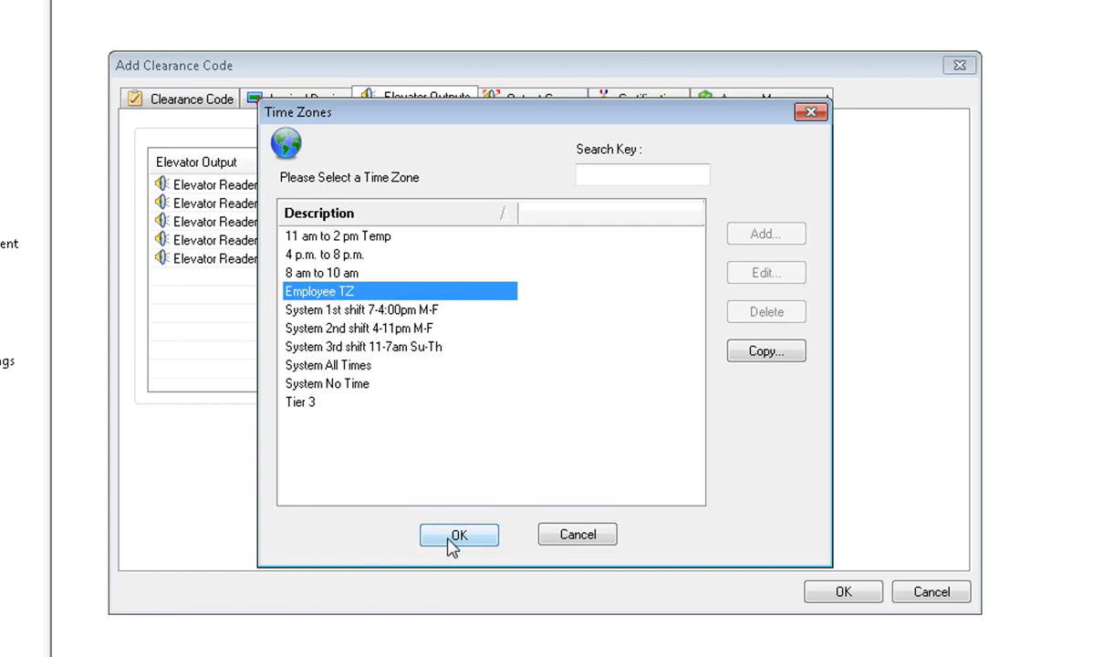
{"action": "left_click", "coordinate": [458, 532]}
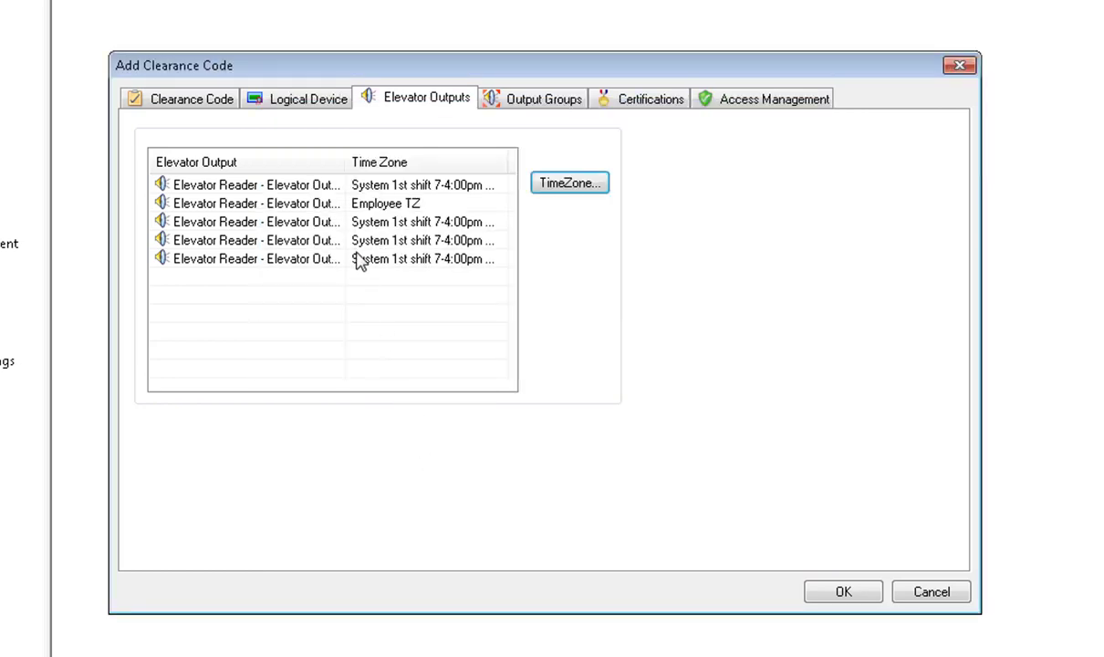
{"action": "mouse_move", "coordinate": [558, 188]}
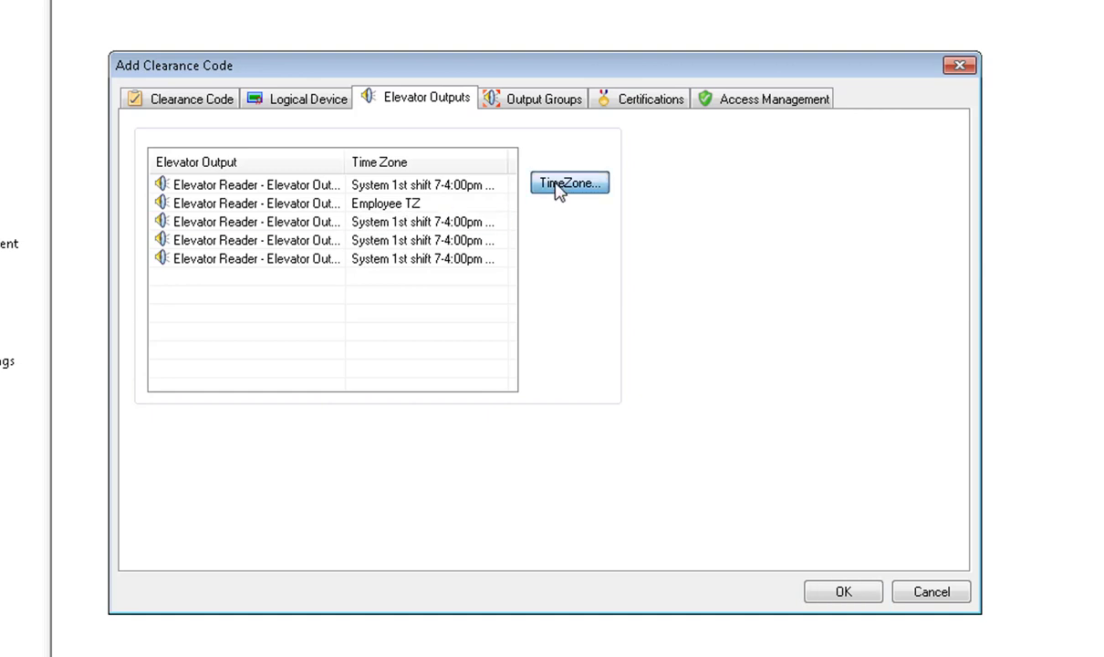
{"action": "left_click", "coordinate": [569, 183]}
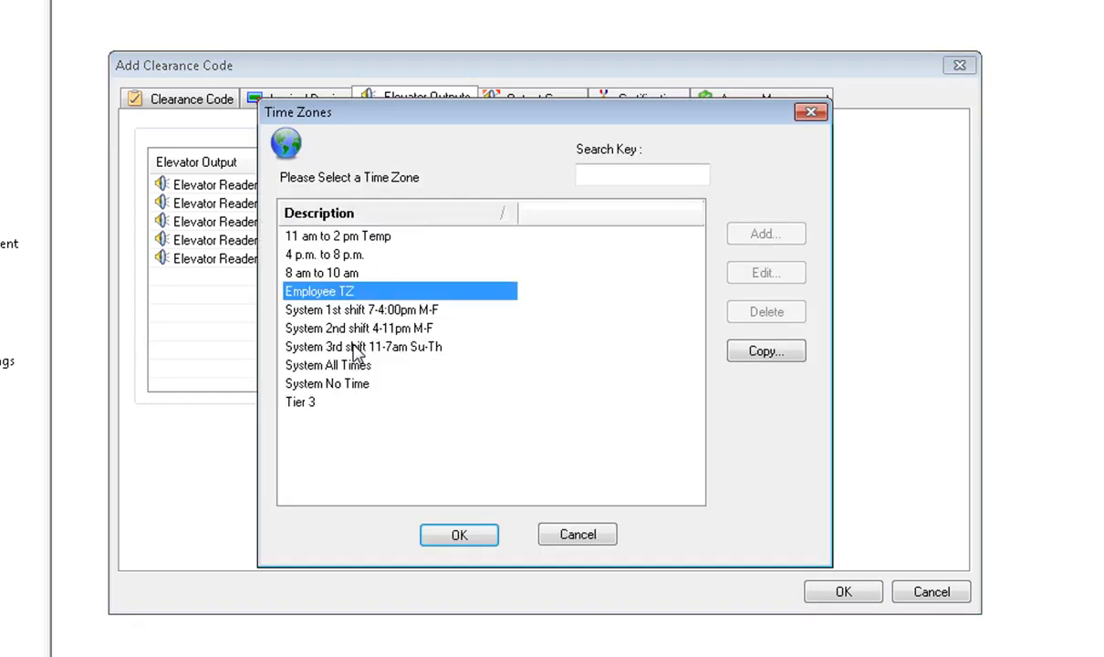
{"action": "left_click", "coordinate": [460, 535]}
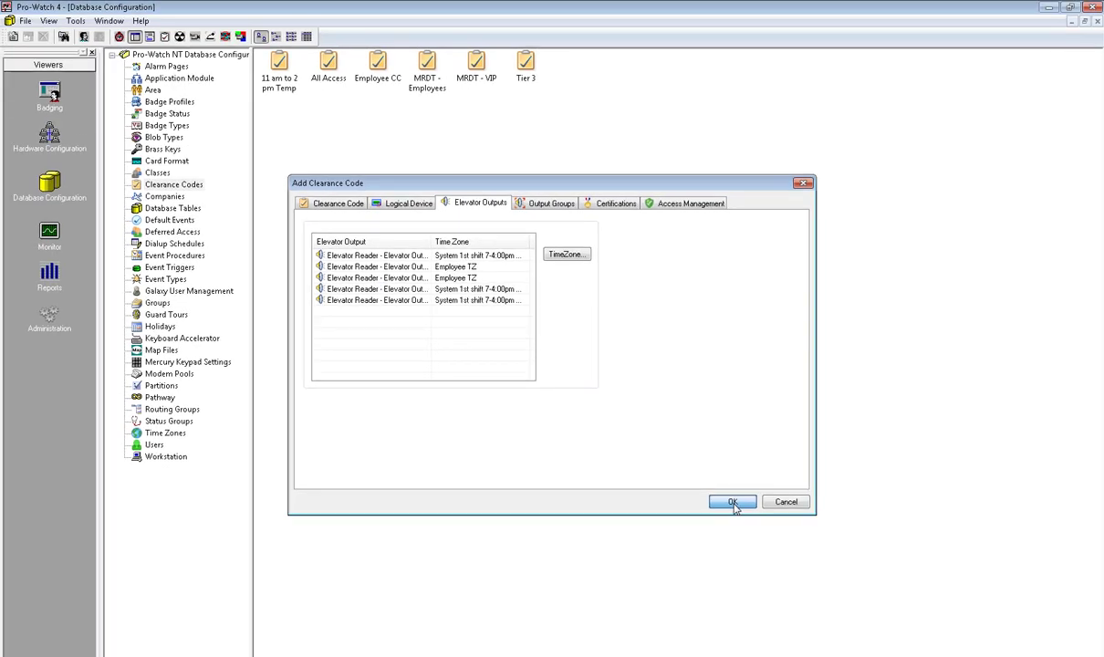
Step: Confirm the Add Clearance Code dialog so 'Elevator Clearance Code' appears beside Tier 3
{"action": "left_click", "coordinate": [733, 501]}
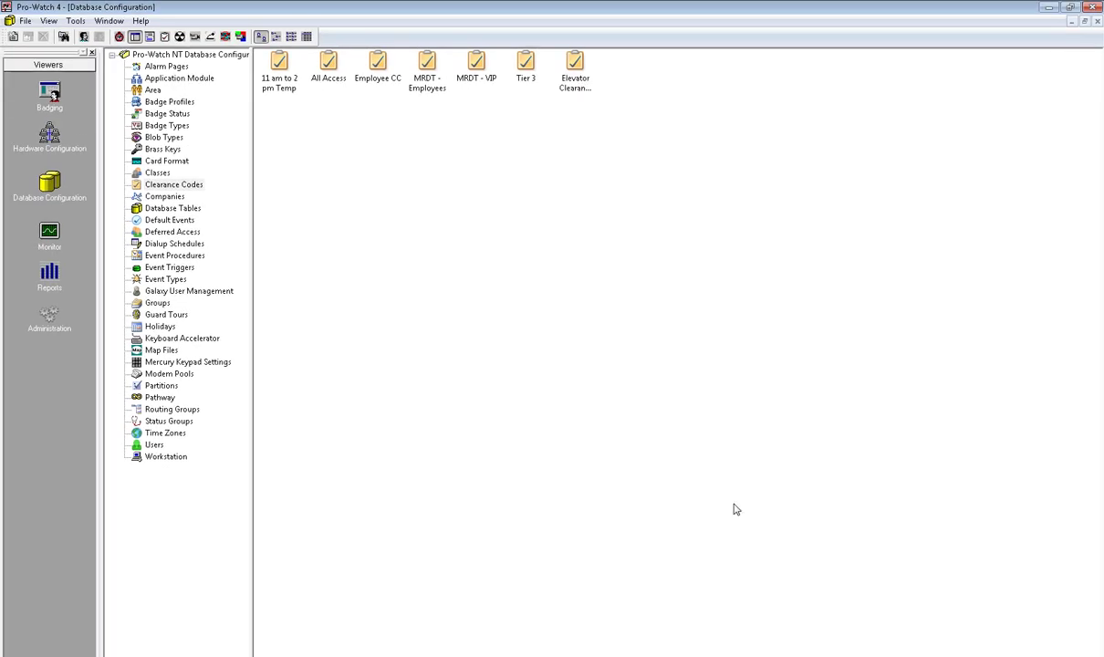
{"action": "mouse_move", "coordinate": [26, 548]}
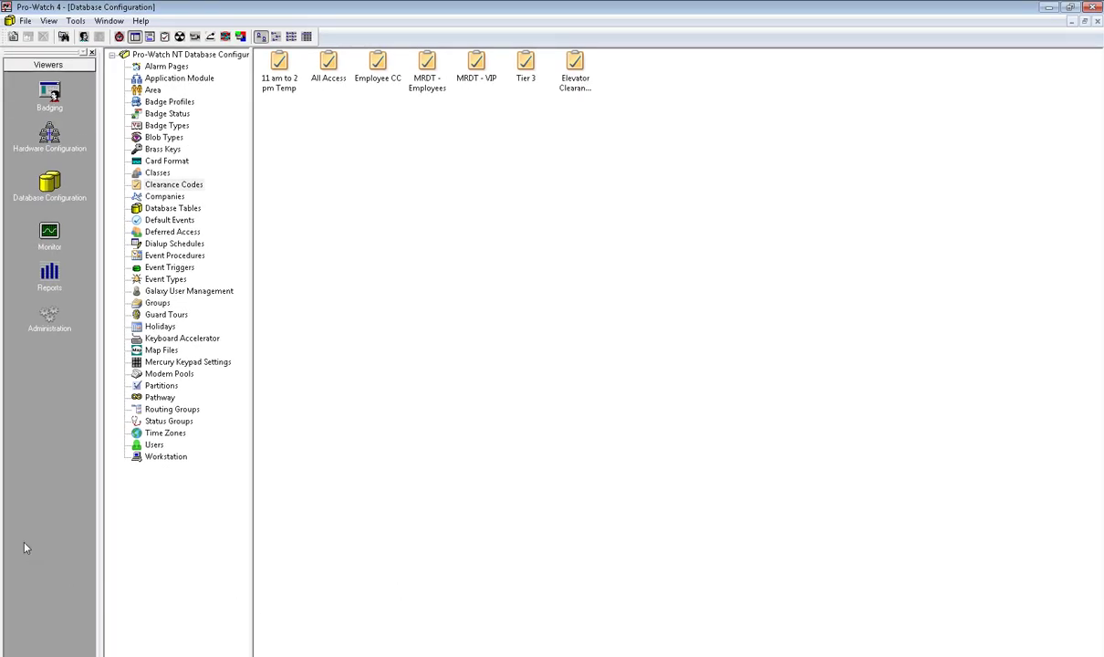